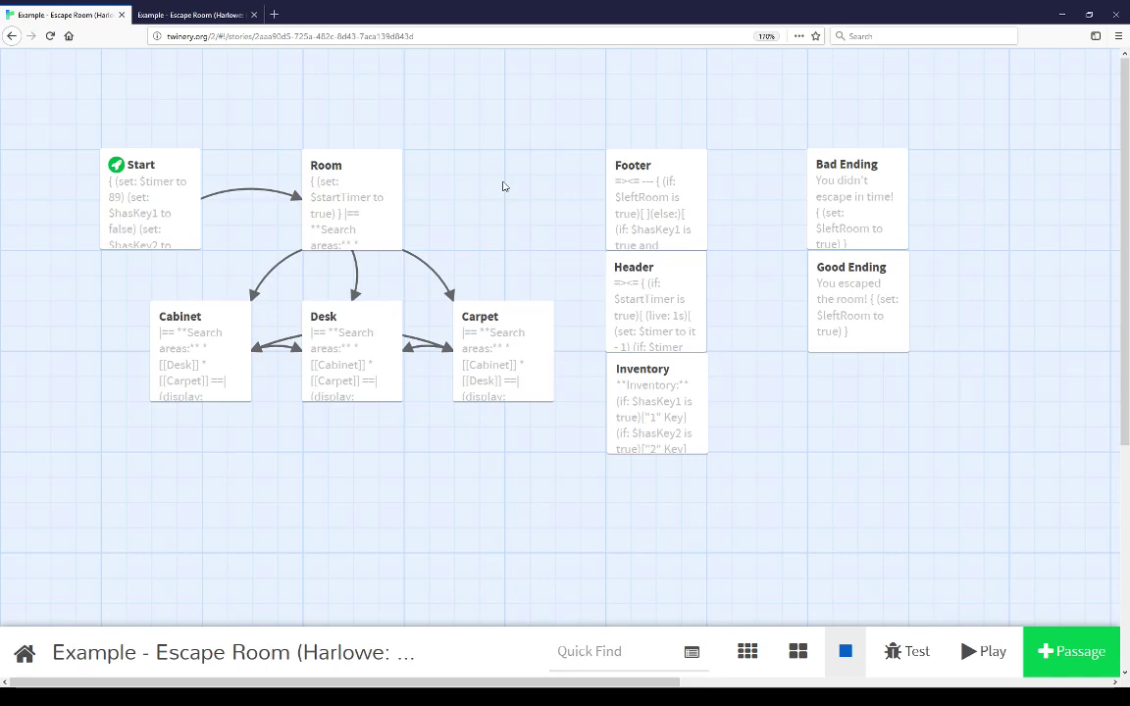
{"action": "mouse_move", "coordinate": [457, 180]}
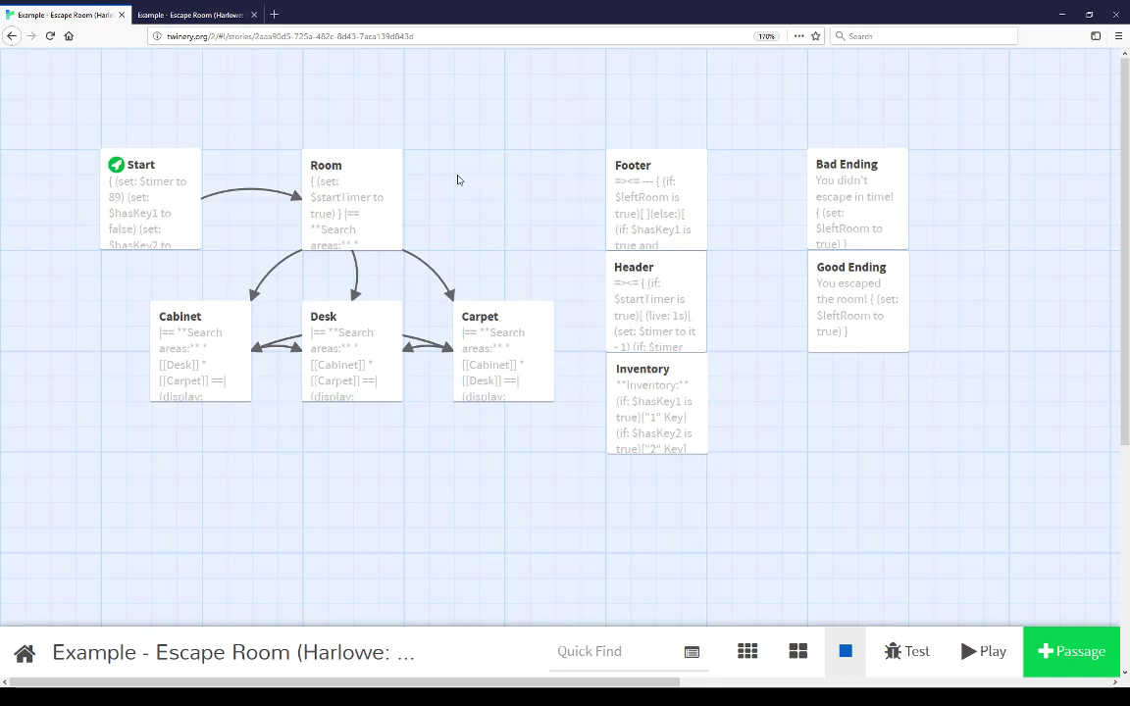
Start the story, enter the room and search the Cabinet to reveal locked box 1.
{"action": "left_click", "coordinate": [980, 651]}
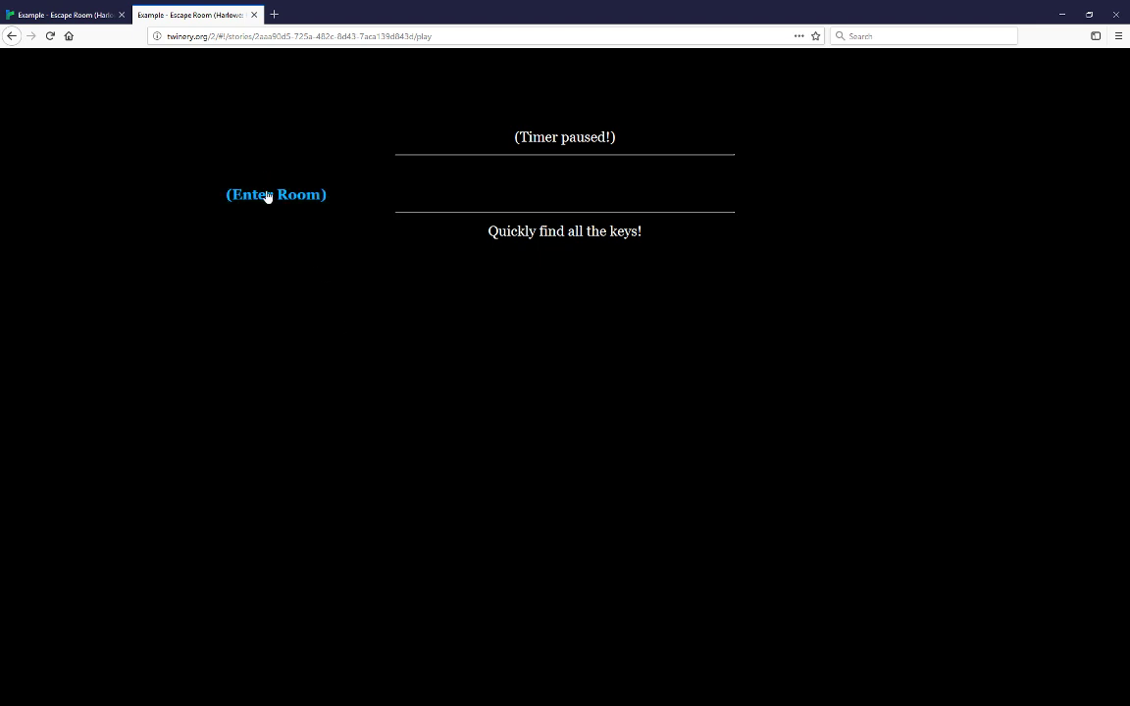
{"action": "mouse_move", "coordinate": [510, 292]}
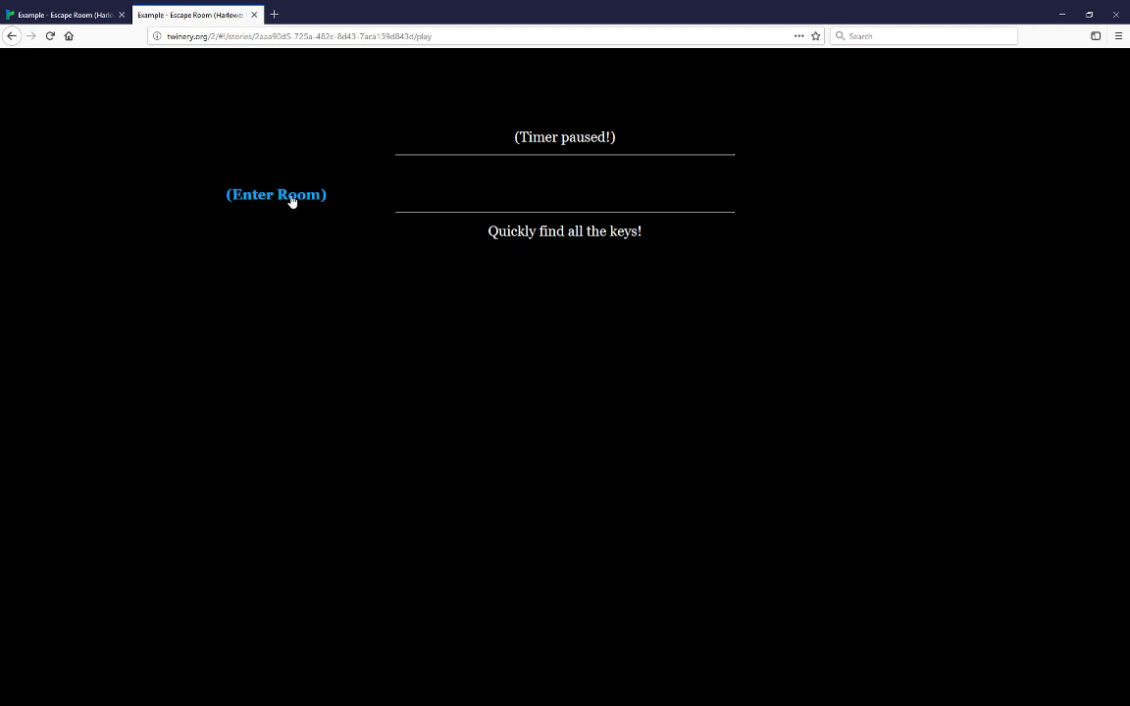
{"action": "left_click", "coordinate": [274, 194]}
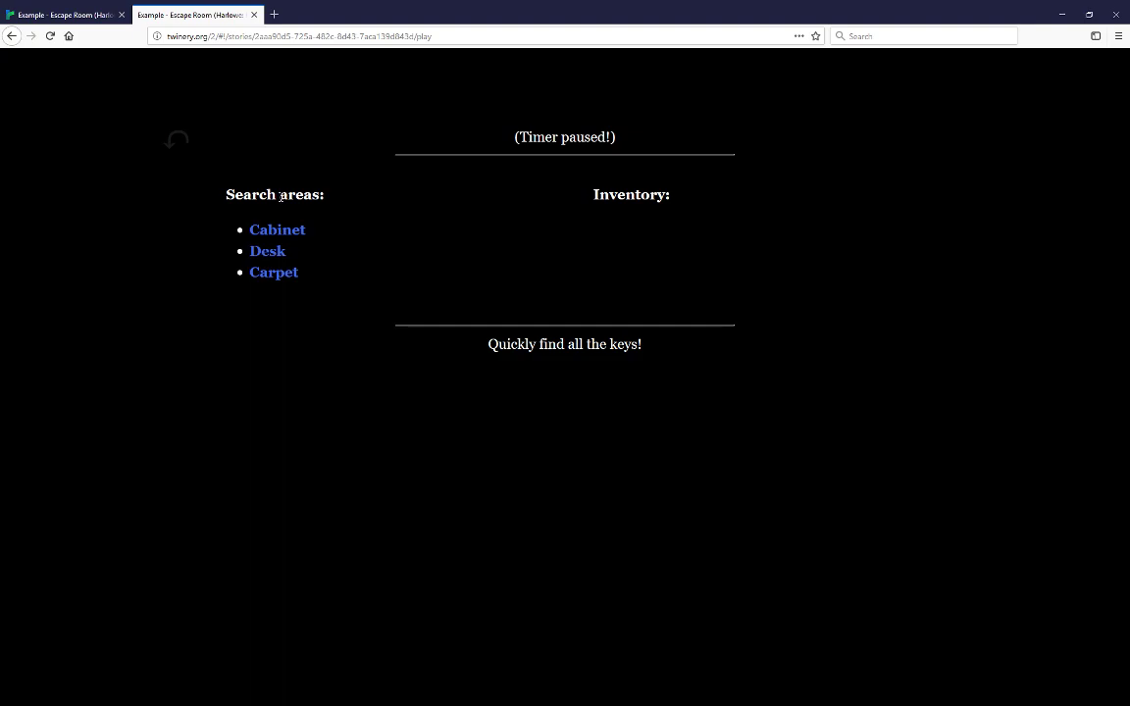
{"action": "left_click", "coordinate": [277, 227]}
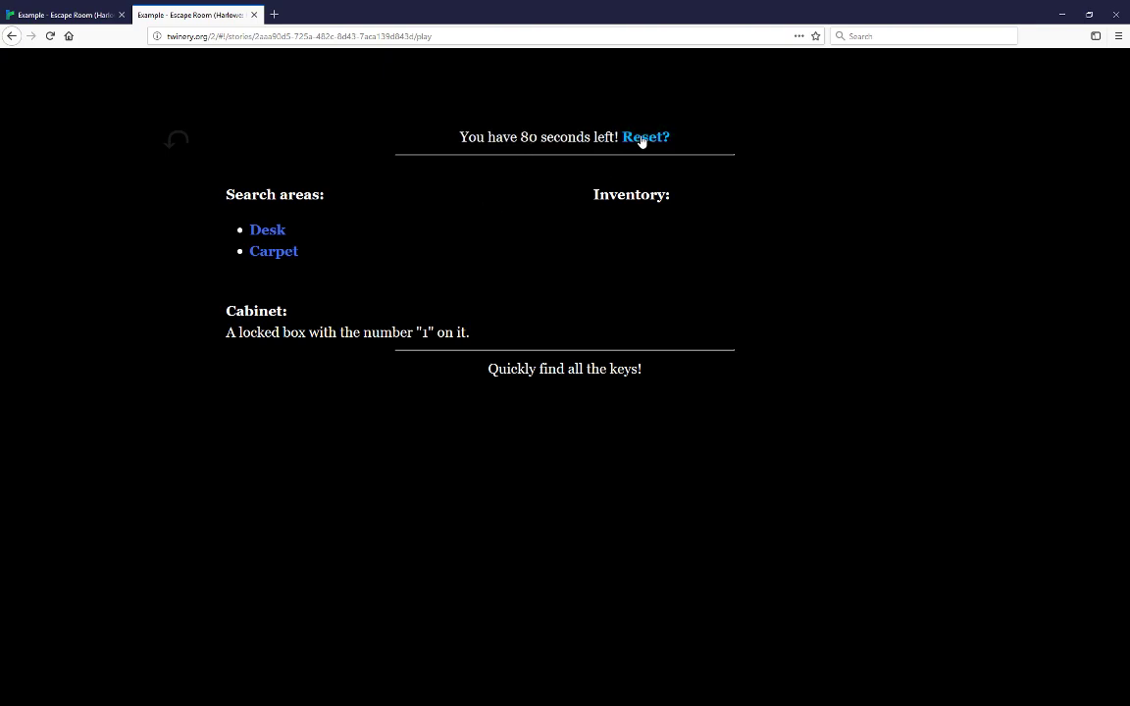
Reset the game, re-enter the room, search the Cabinet and the Desk's center drawer.
{"action": "left_click", "coordinate": [646, 138]}
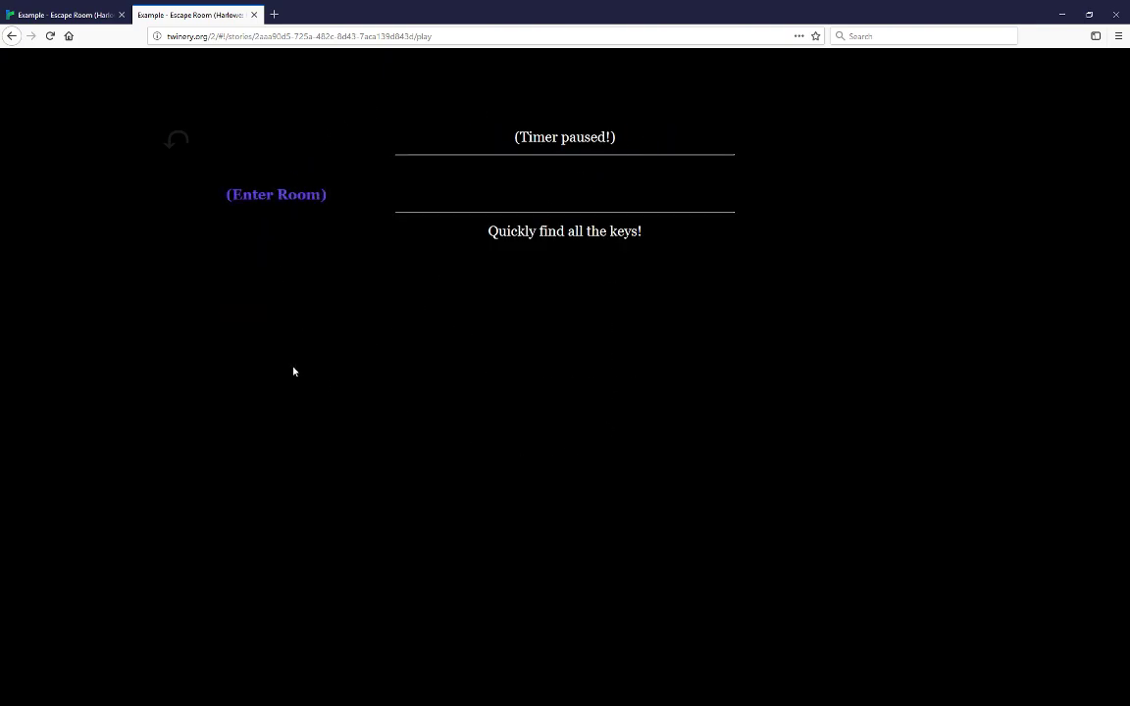
{"action": "left_click", "coordinate": [275, 194]}
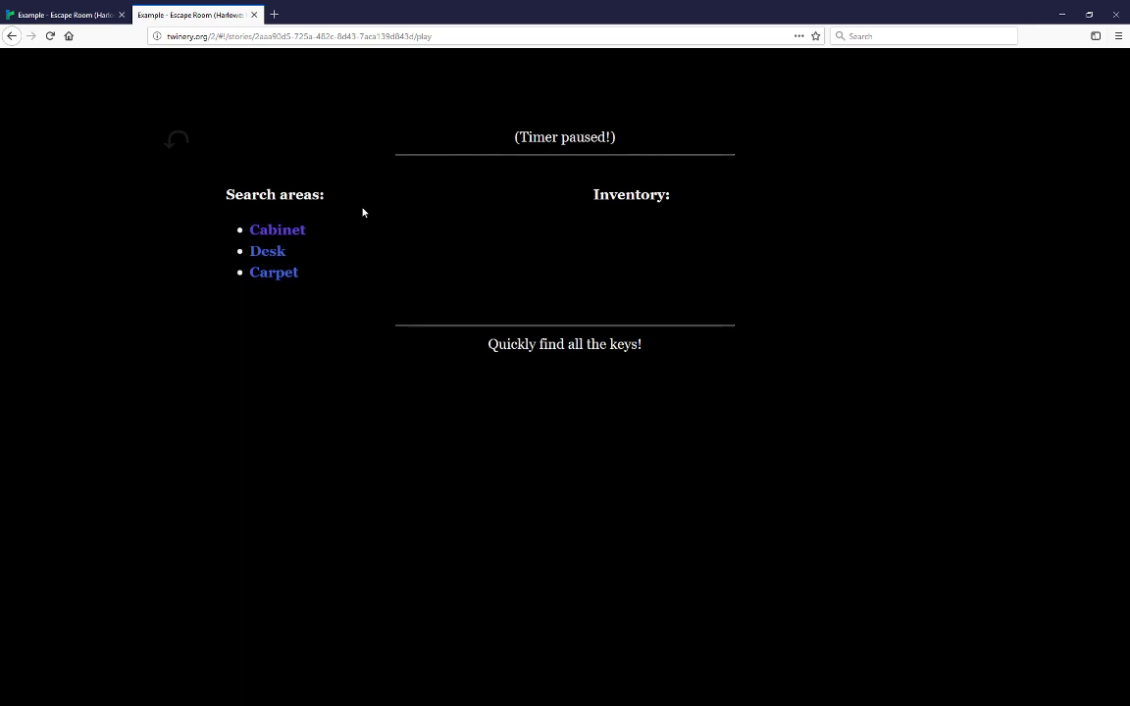
{"action": "left_click", "coordinate": [279, 230]}
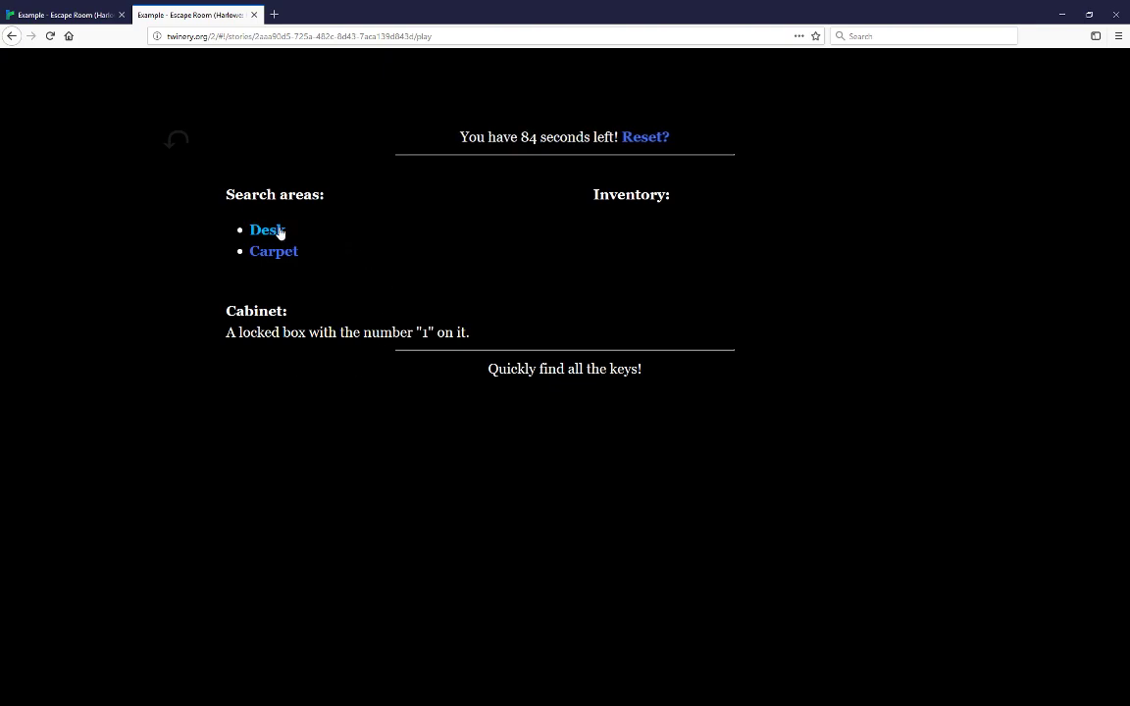
{"action": "left_click", "coordinate": [267, 230]}
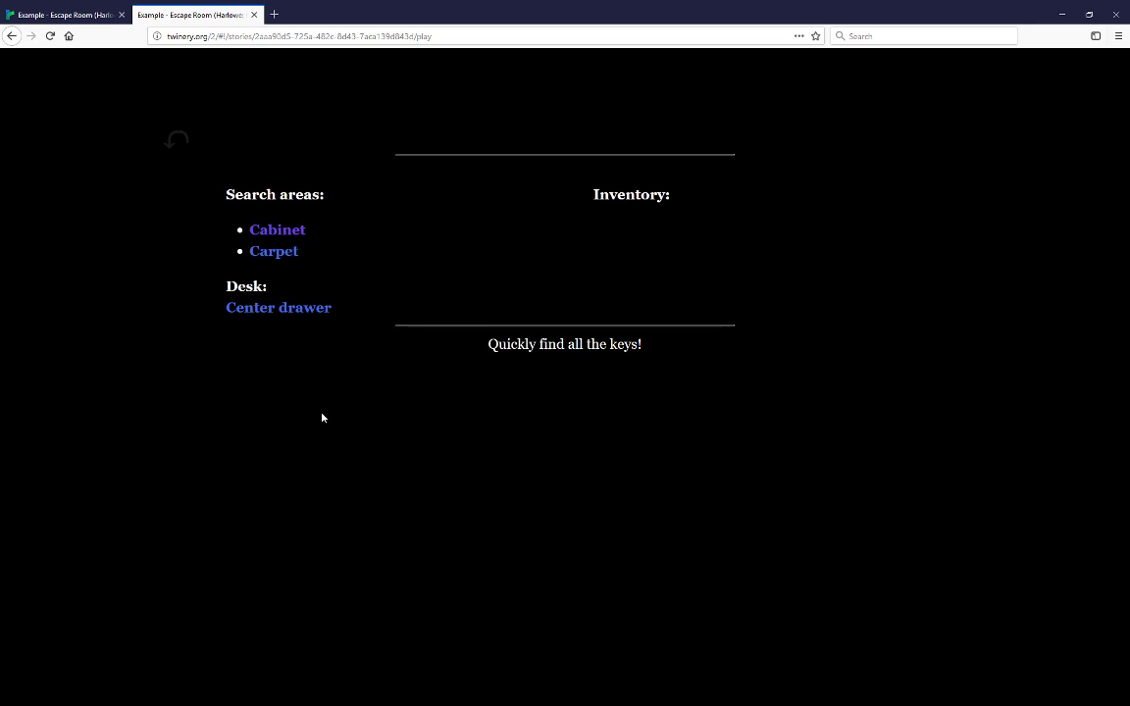
{"action": "left_click", "coordinate": [278, 306]}
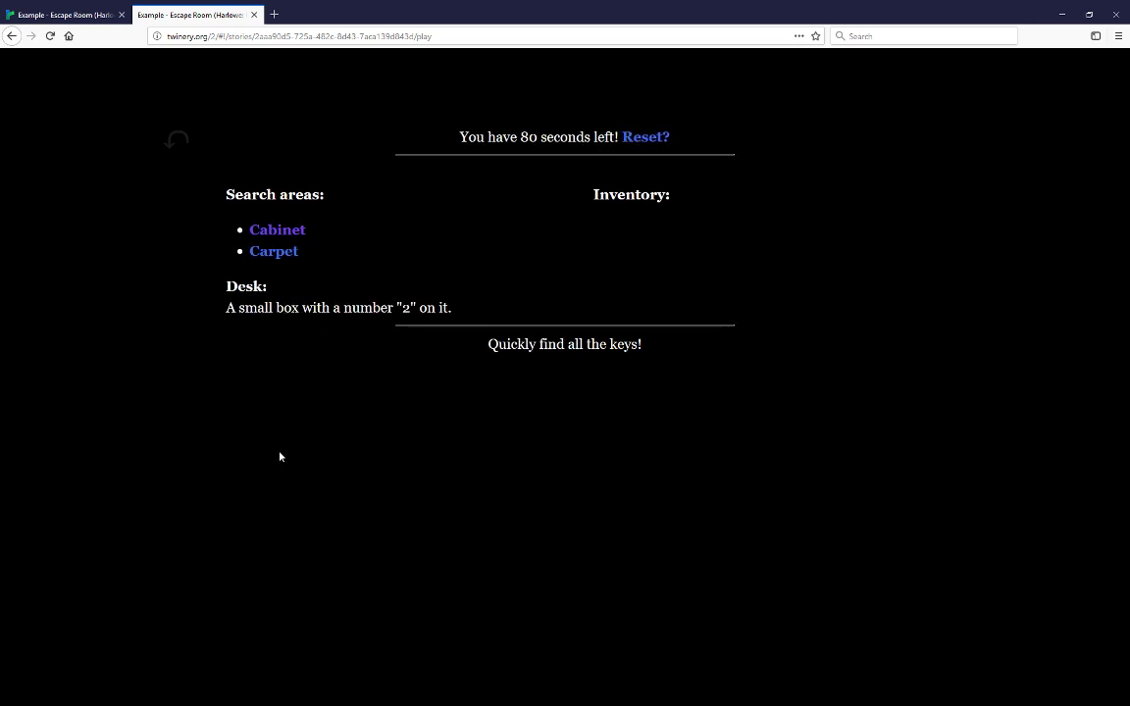
{"action": "mouse_move", "coordinate": [284, 455]}
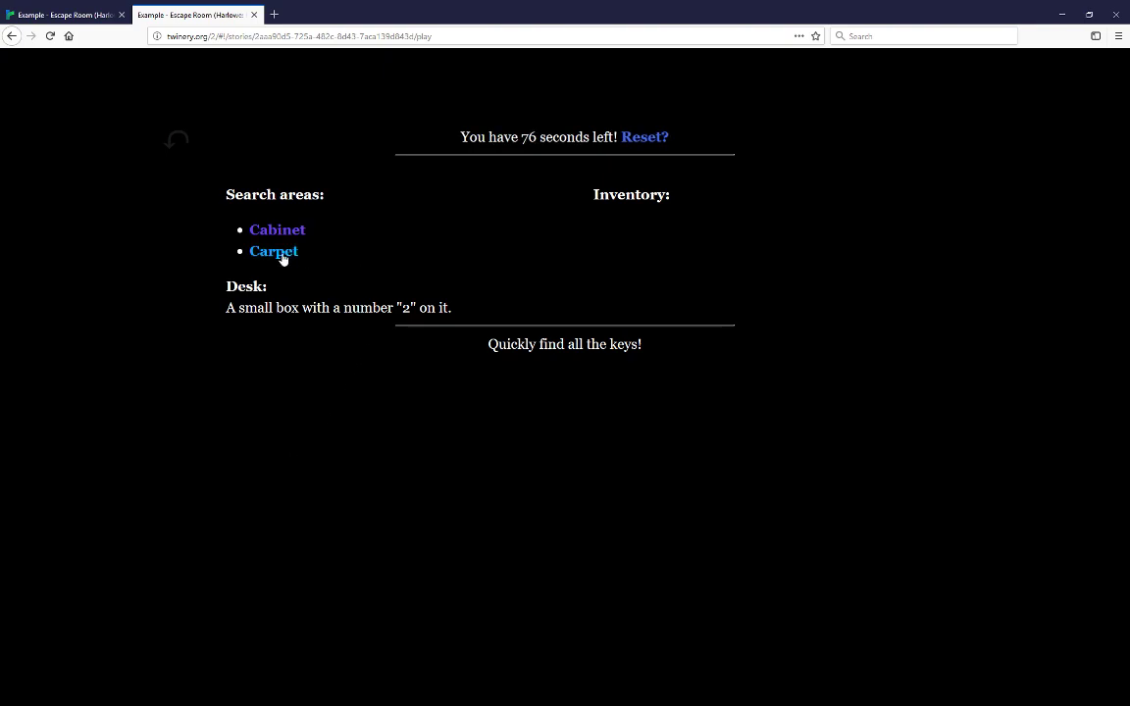
Search the Carpet and lift its north-west and north-east corners, finding nothing.
{"action": "left_click", "coordinate": [275, 251]}
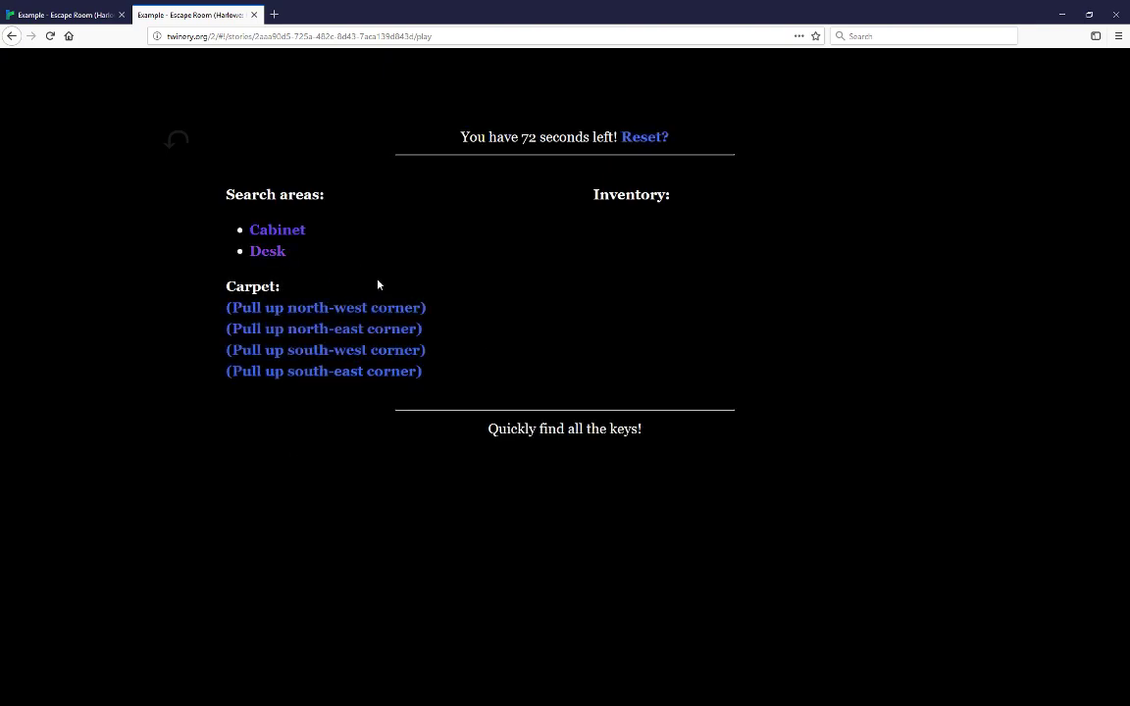
{"action": "left_click", "coordinate": [325, 306]}
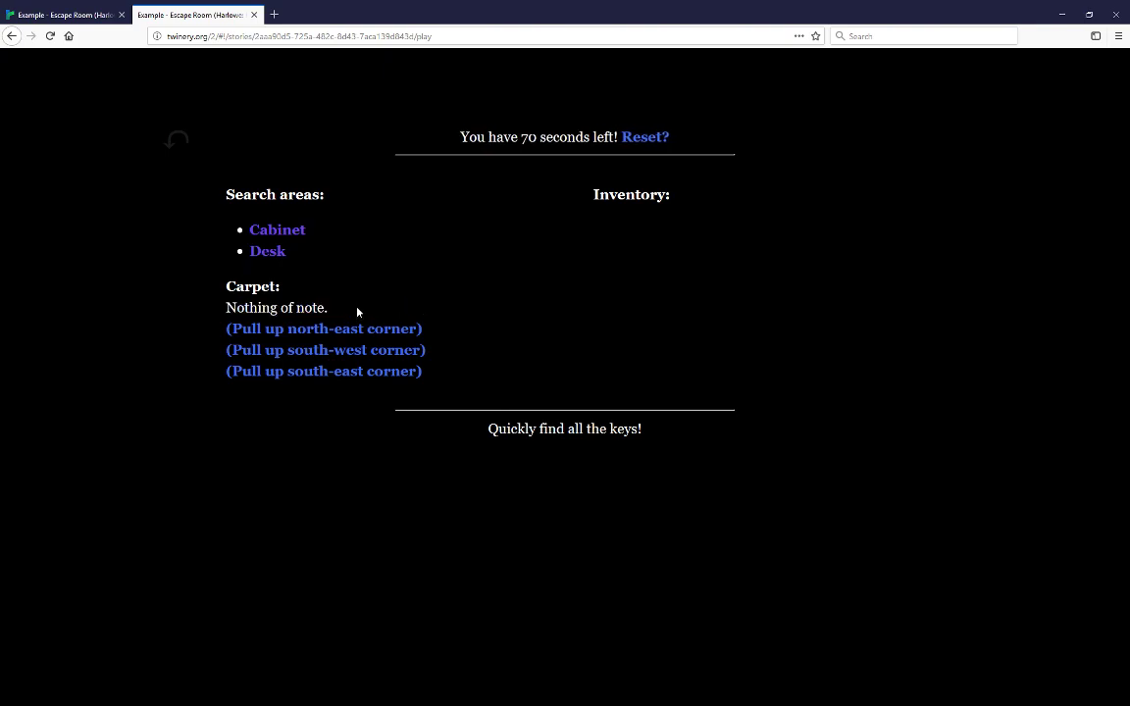
{"action": "left_click", "coordinate": [323, 330]}
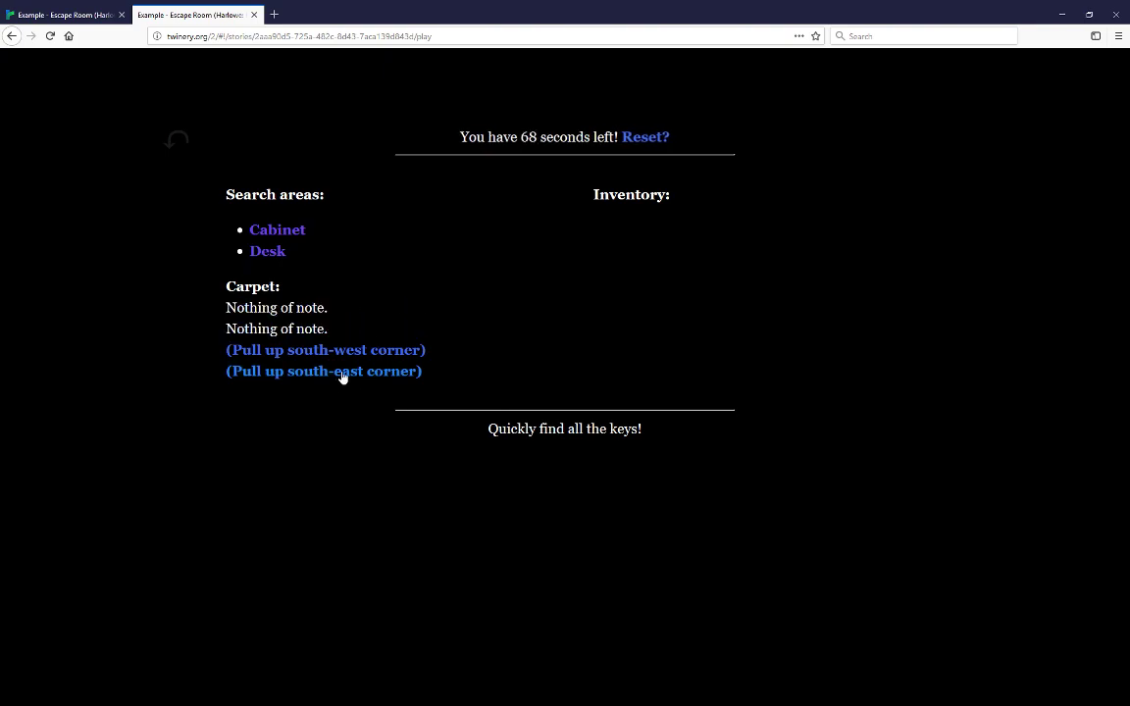
Lift the carpet's south-west corner for a key, then unlock box 1 and box 2.
{"action": "left_click", "coordinate": [325, 349]}
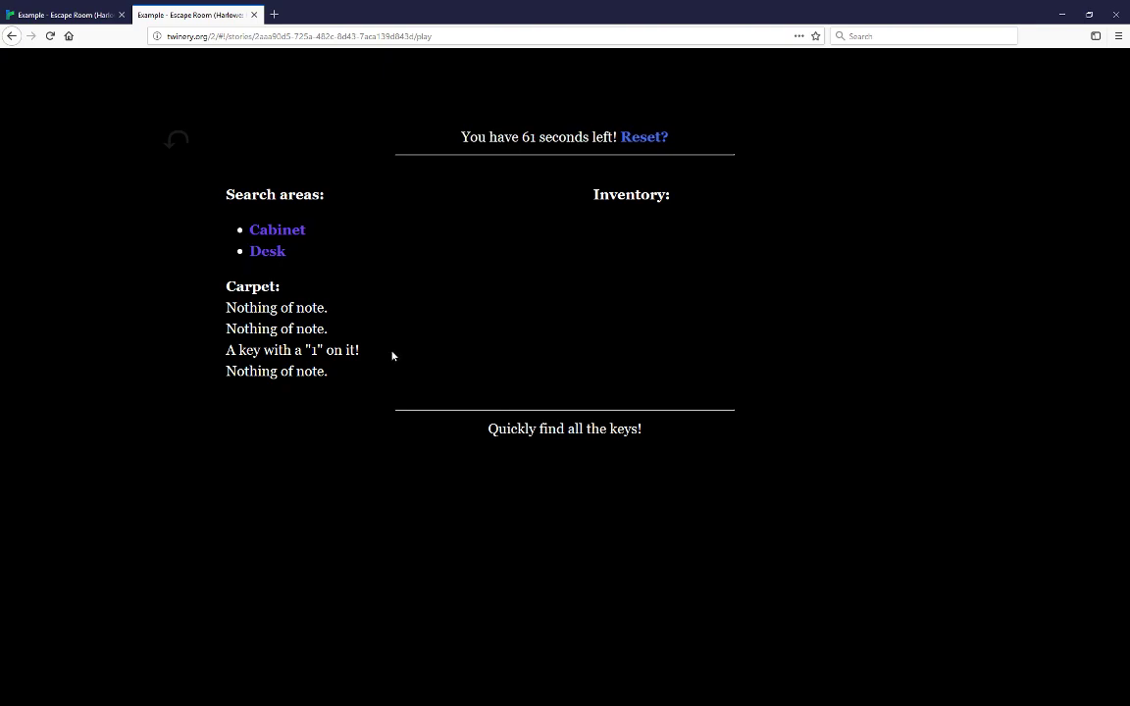
{"action": "left_click", "coordinate": [279, 227]}
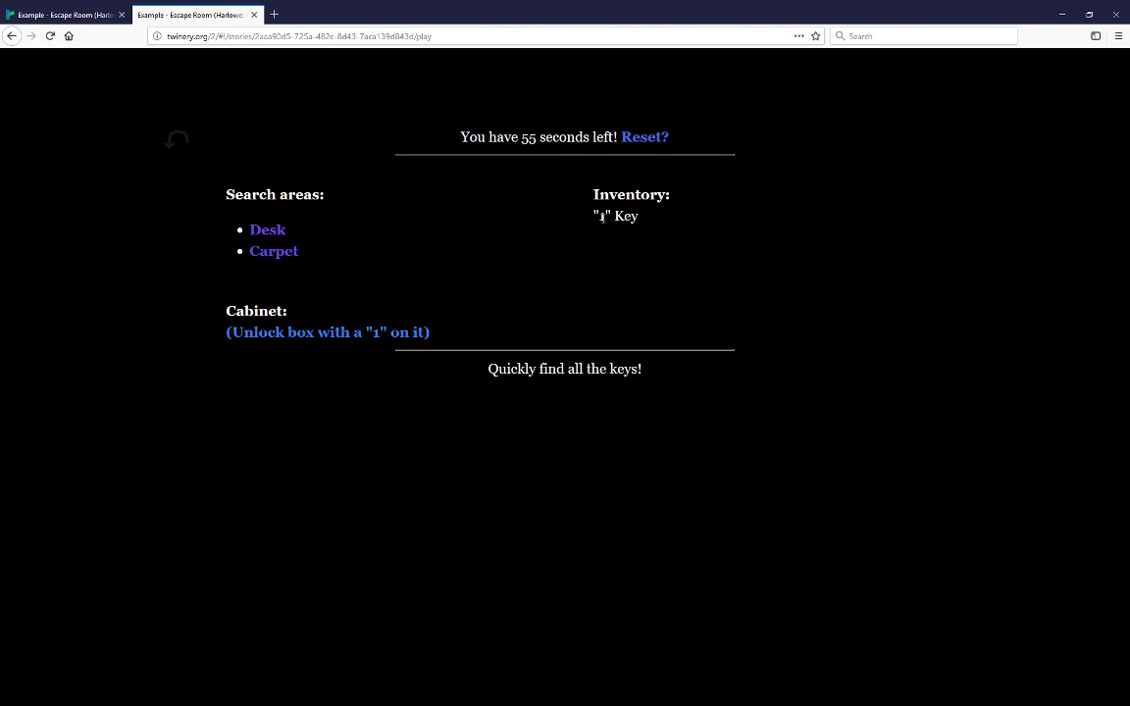
{"action": "left_click", "coordinate": [326, 331]}
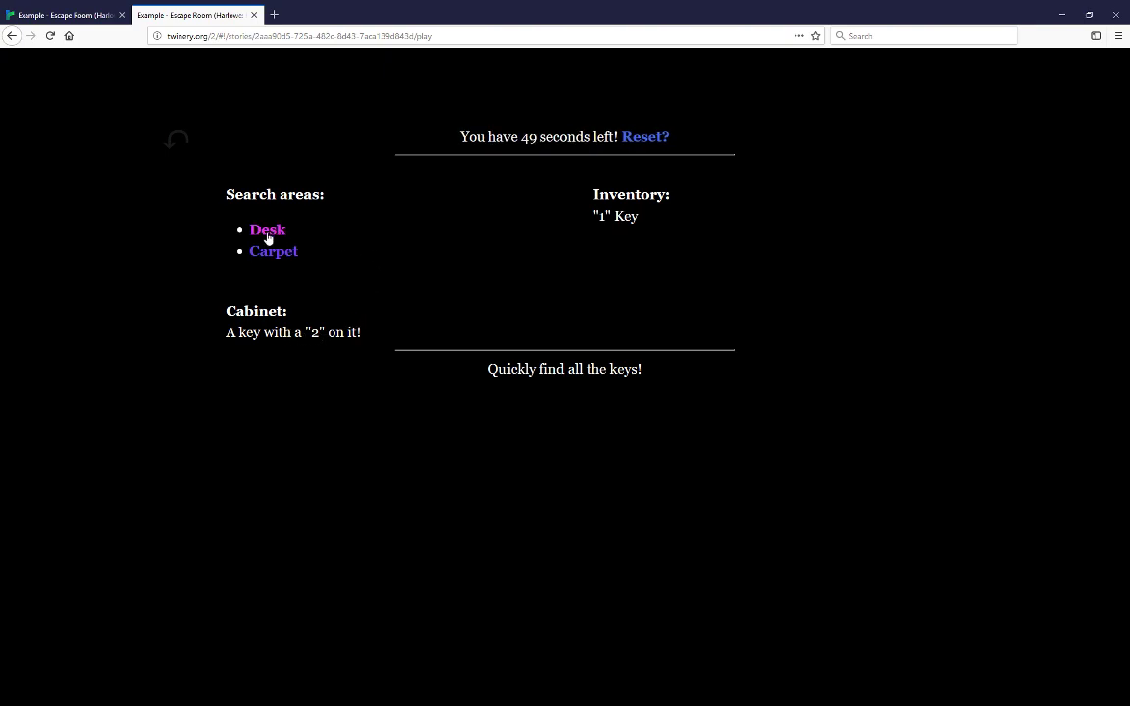
{"action": "left_click", "coordinate": [267, 229]}
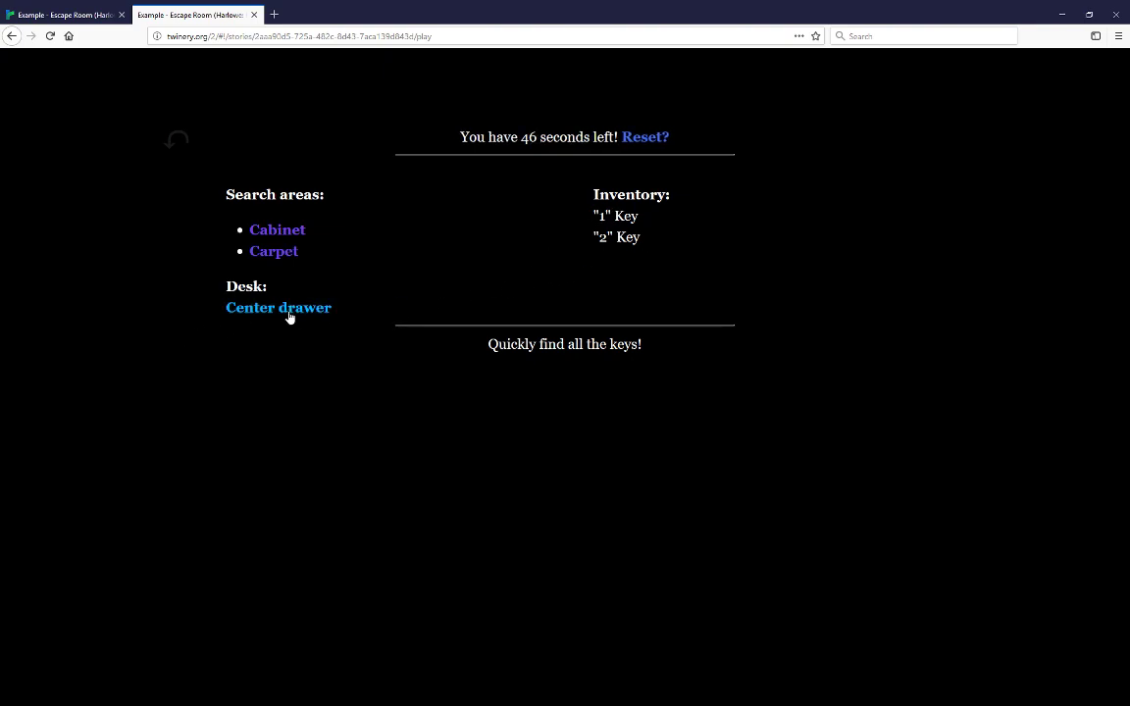
{"action": "left_click", "coordinate": [279, 306]}
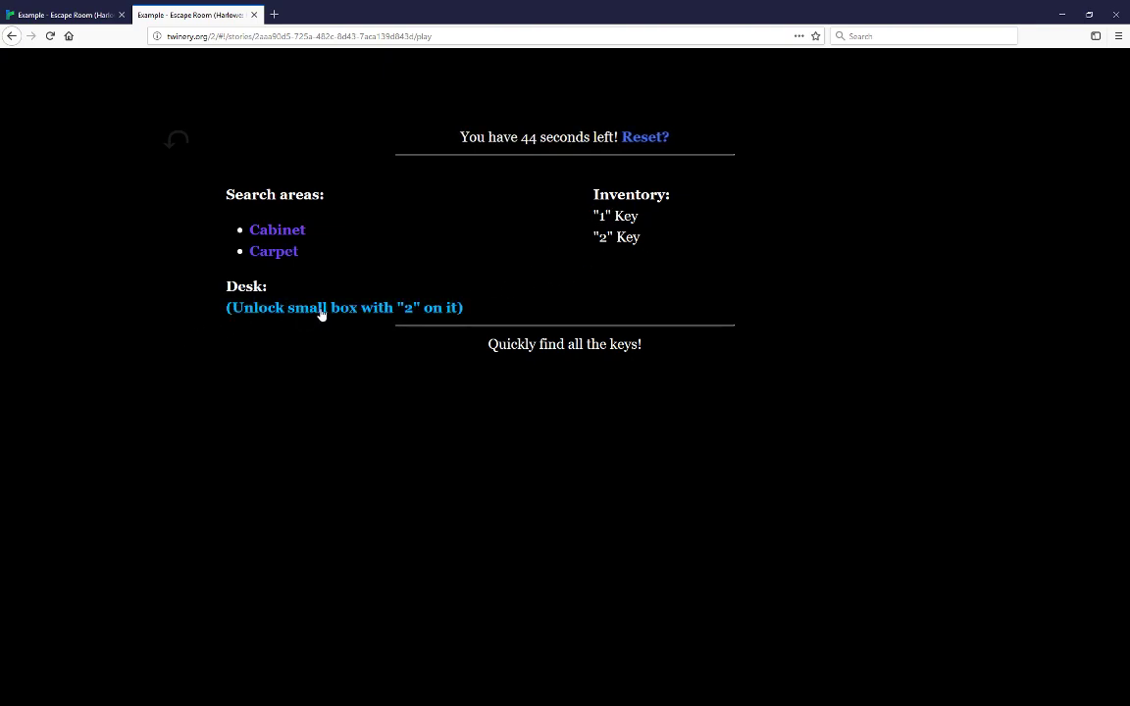
{"action": "left_click", "coordinate": [345, 306]}
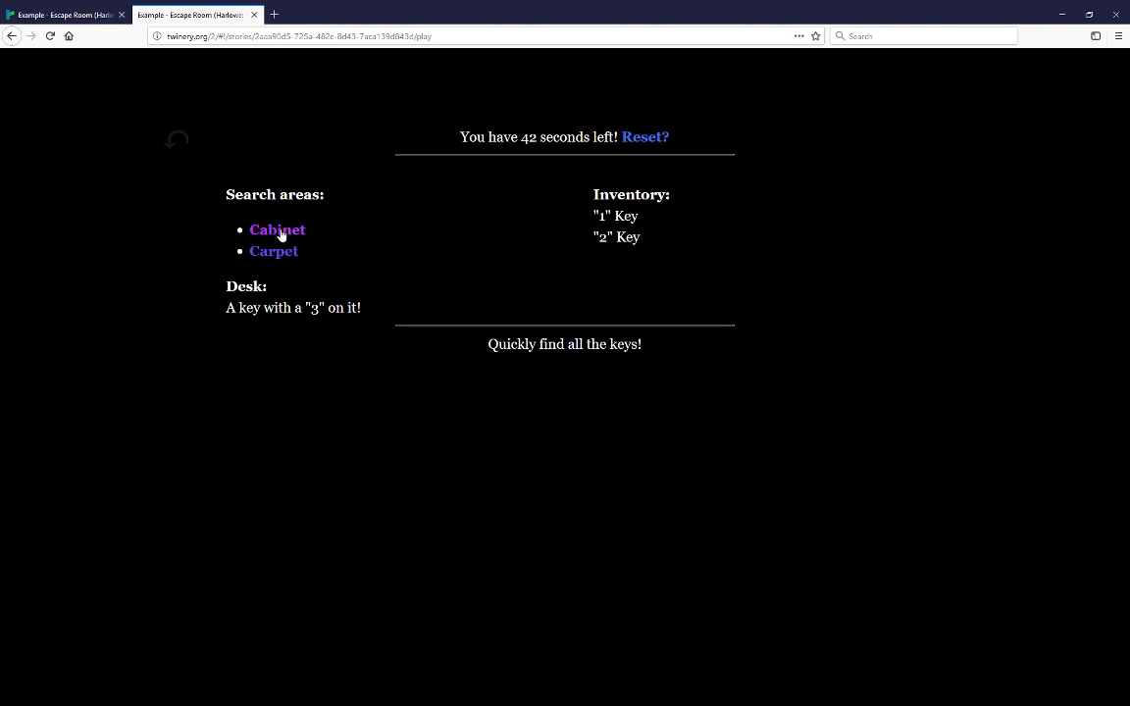
Return to the Cabinet and leave the room with all three keys to escape.
{"action": "left_click", "coordinate": [279, 229]}
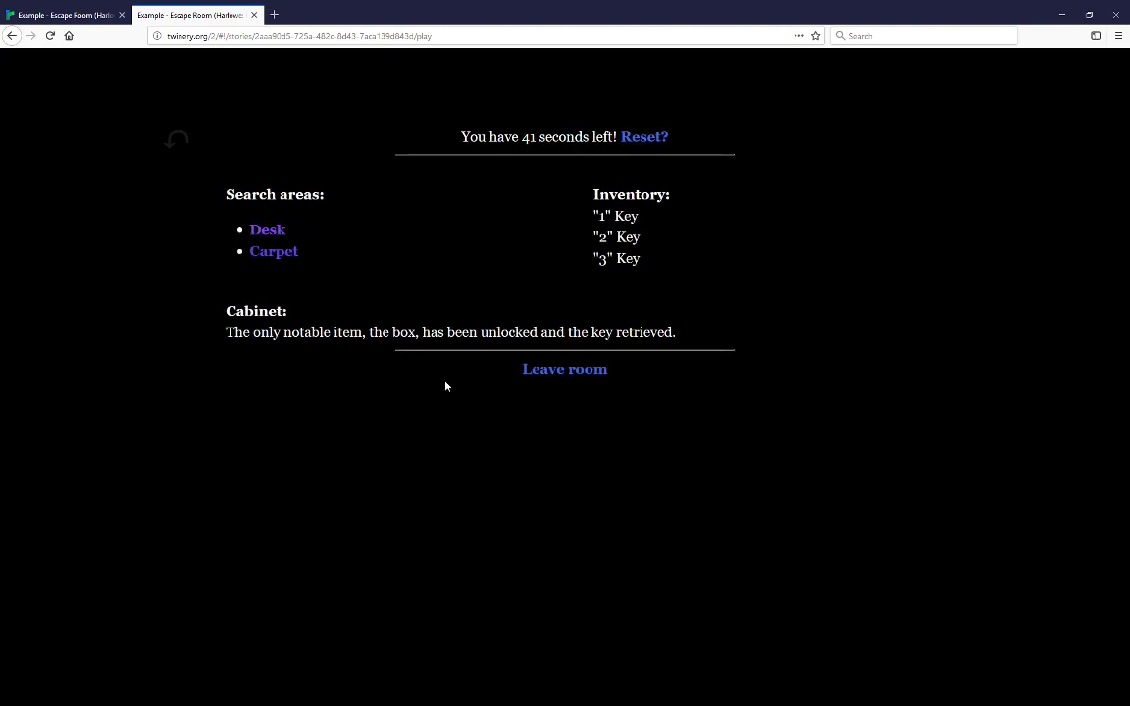
{"action": "mouse_move", "coordinate": [564, 369]}
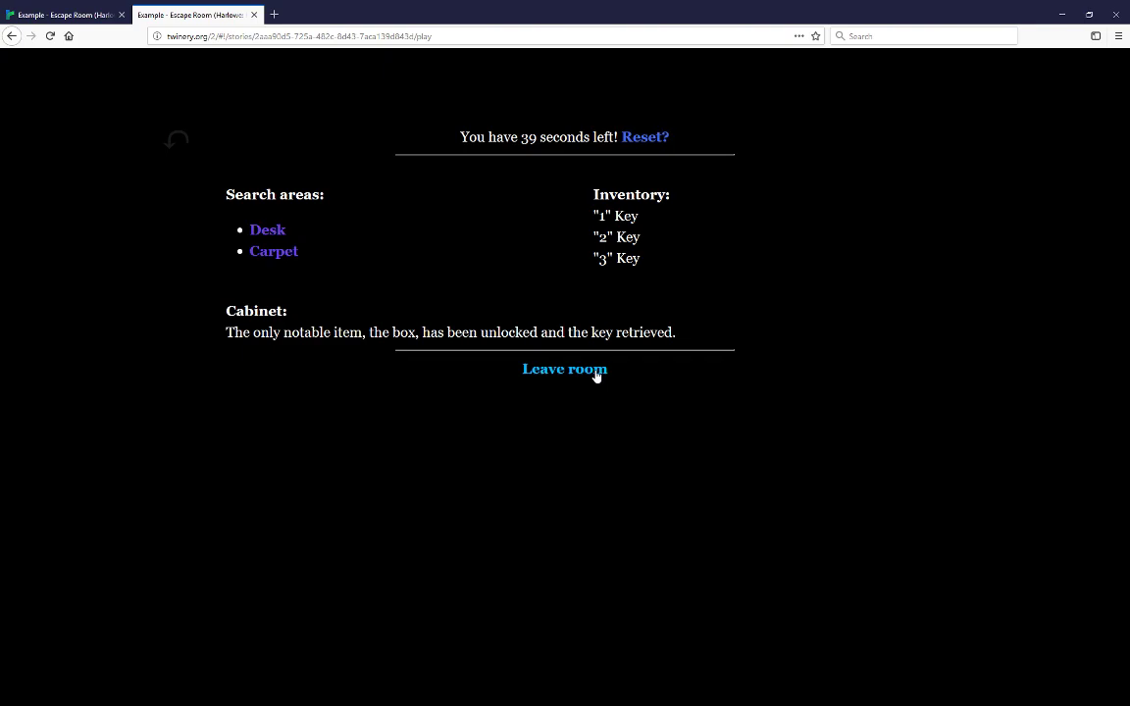
{"action": "left_click", "coordinate": [564, 368]}
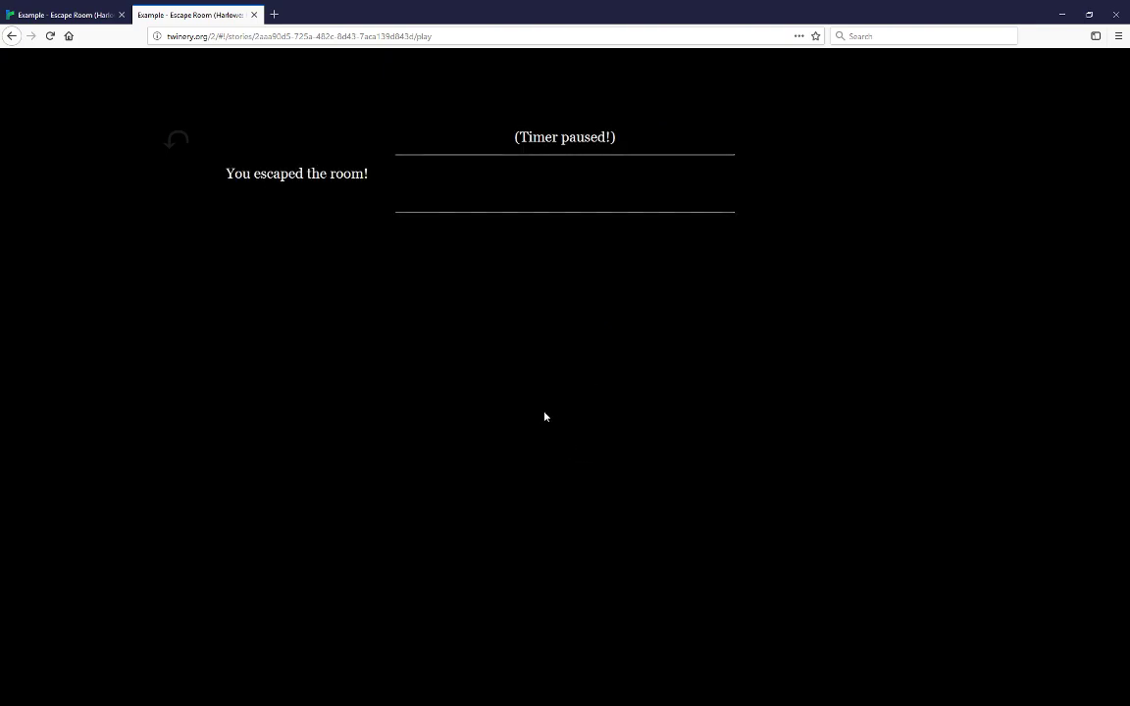
{"action": "mouse_move", "coordinate": [330, 243]}
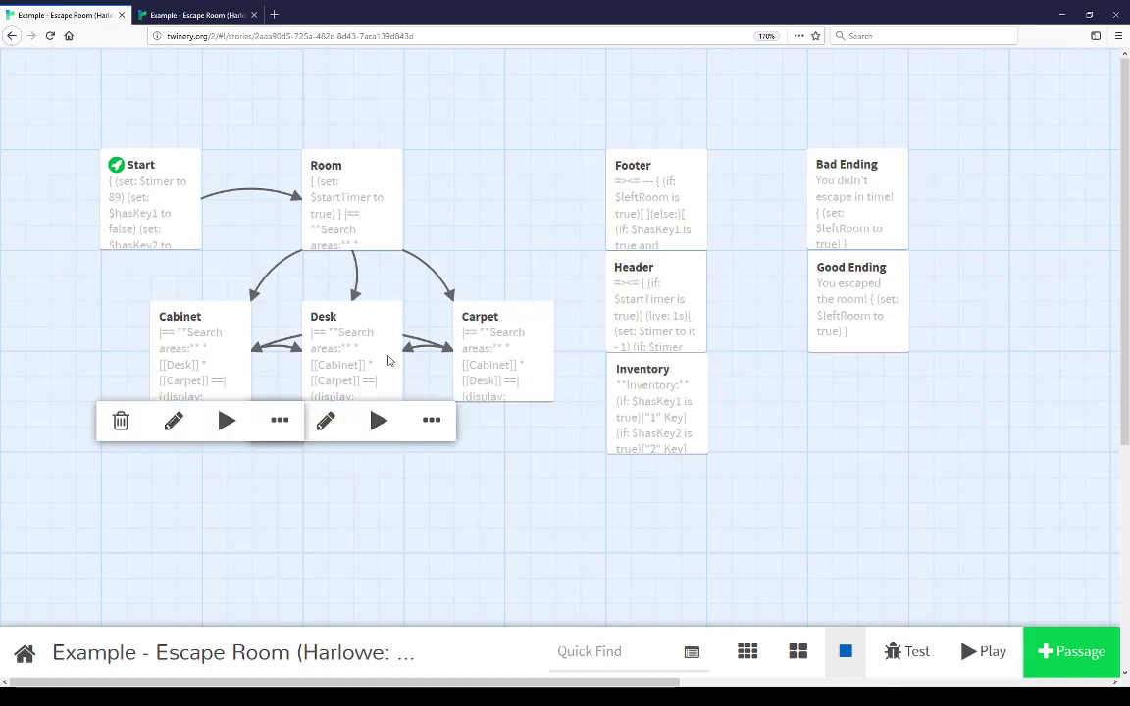
Open the Start passage showing timer 89 and key/room flags set to false.
{"action": "left_click", "coordinate": [519, 202]}
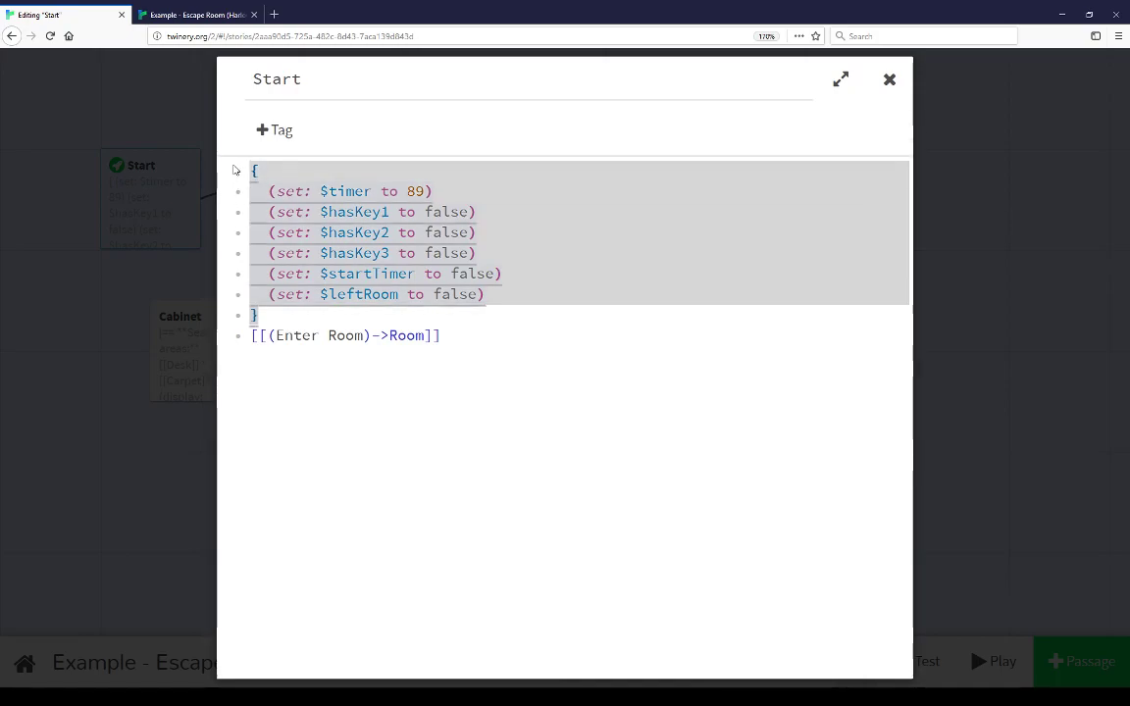
{"action": "left_click", "coordinate": [1000, 659]}
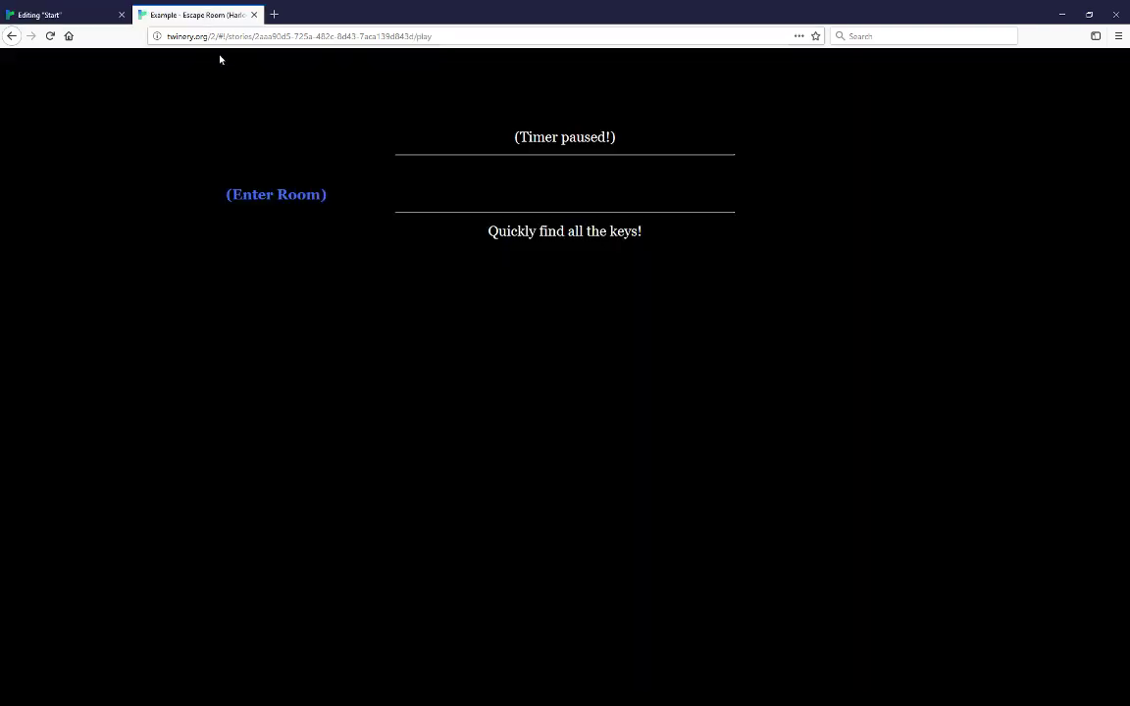
{"action": "mouse_move", "coordinate": [282, 212]}
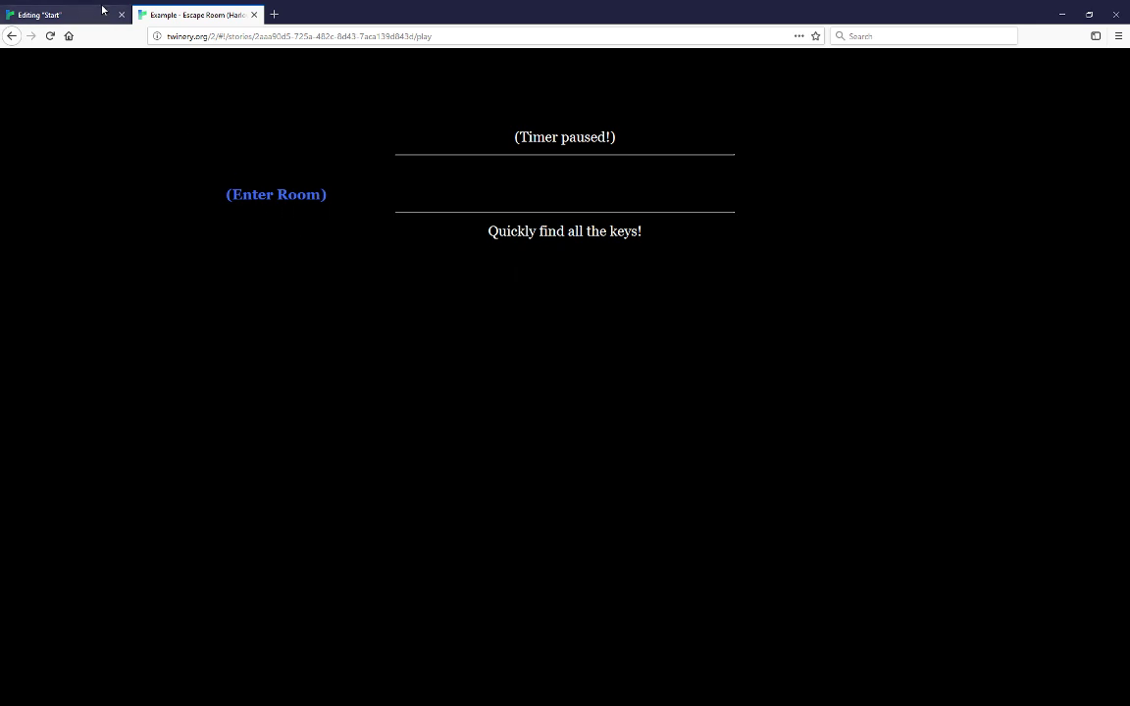
{"action": "left_click", "coordinate": [55, 14]}
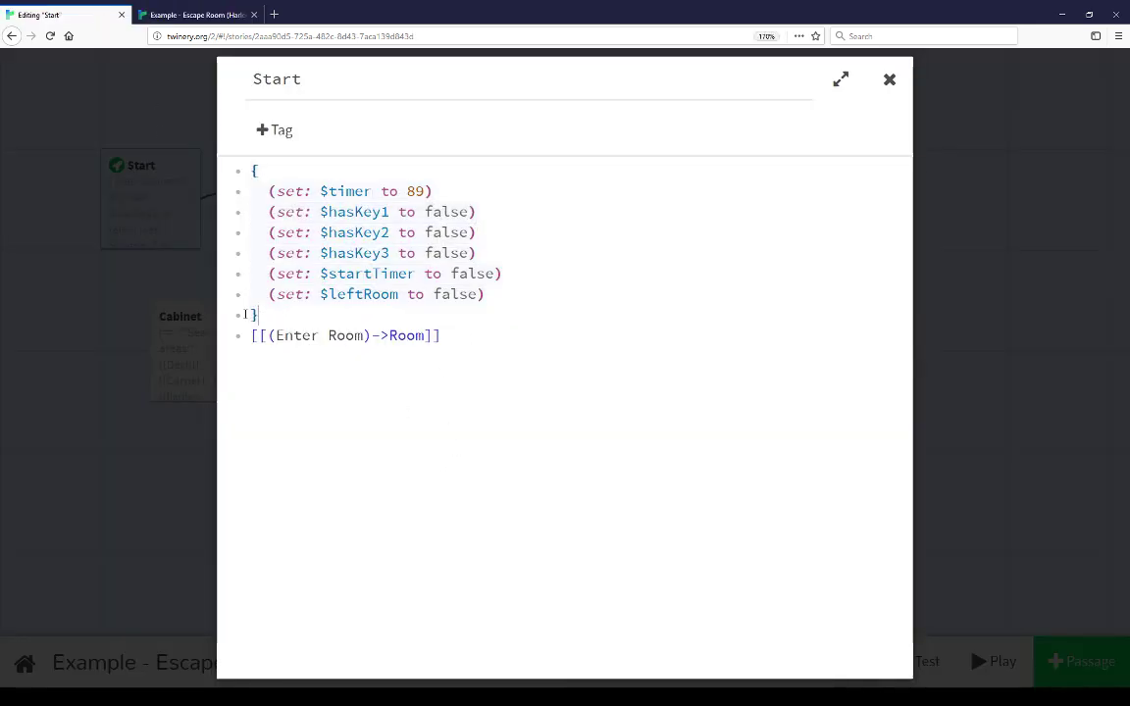
{"action": "left_click_drag", "start_coordinate": [254, 171], "coordinate": [256, 314]}
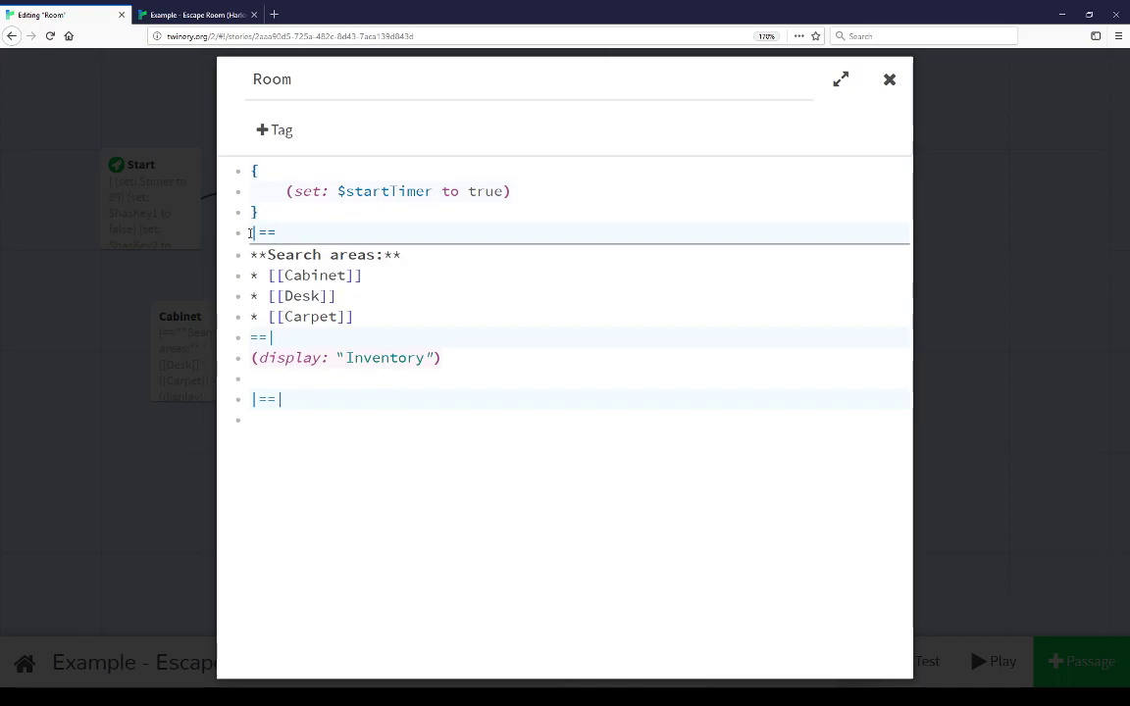
Highlight the Room passage's Search areas block, then a word in the inventory code.
{"action": "left_click_drag", "start_coordinate": [251, 232], "coordinate": [353, 314]}
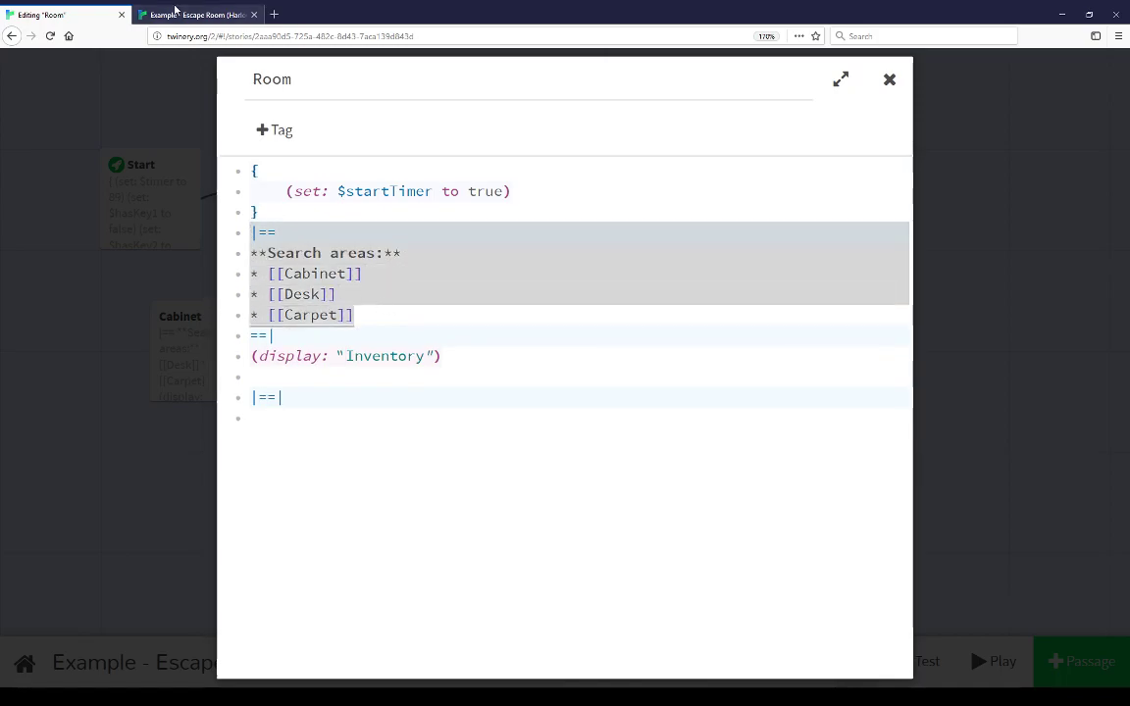
{"action": "left_click", "coordinate": [992, 659]}
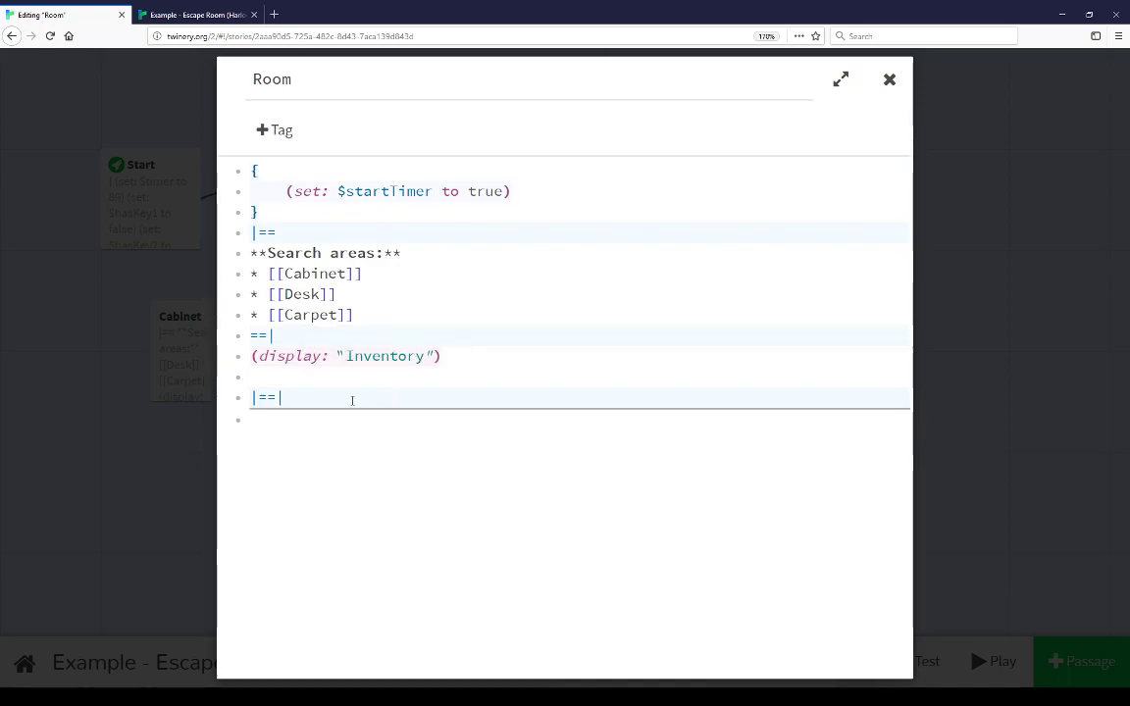
{"action": "double_click", "coordinate": [265, 397]}
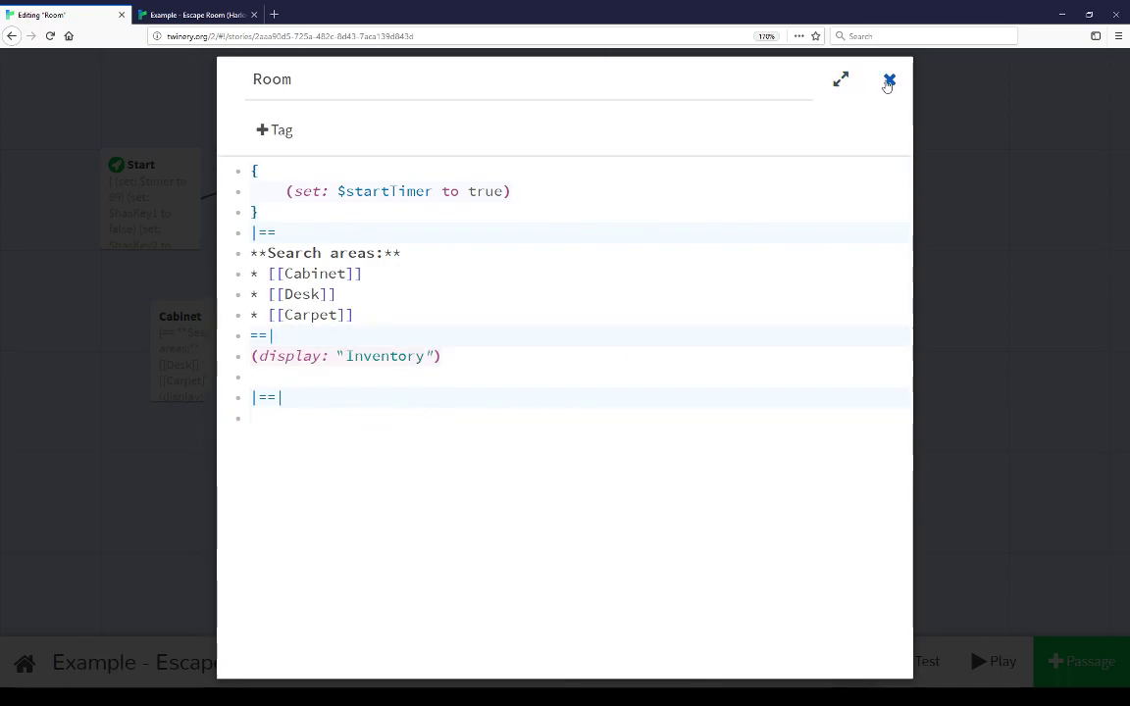
Close the Room passage and inspect the Inventory passage's conditional key listing.
{"action": "left_click", "coordinate": [888, 79]}
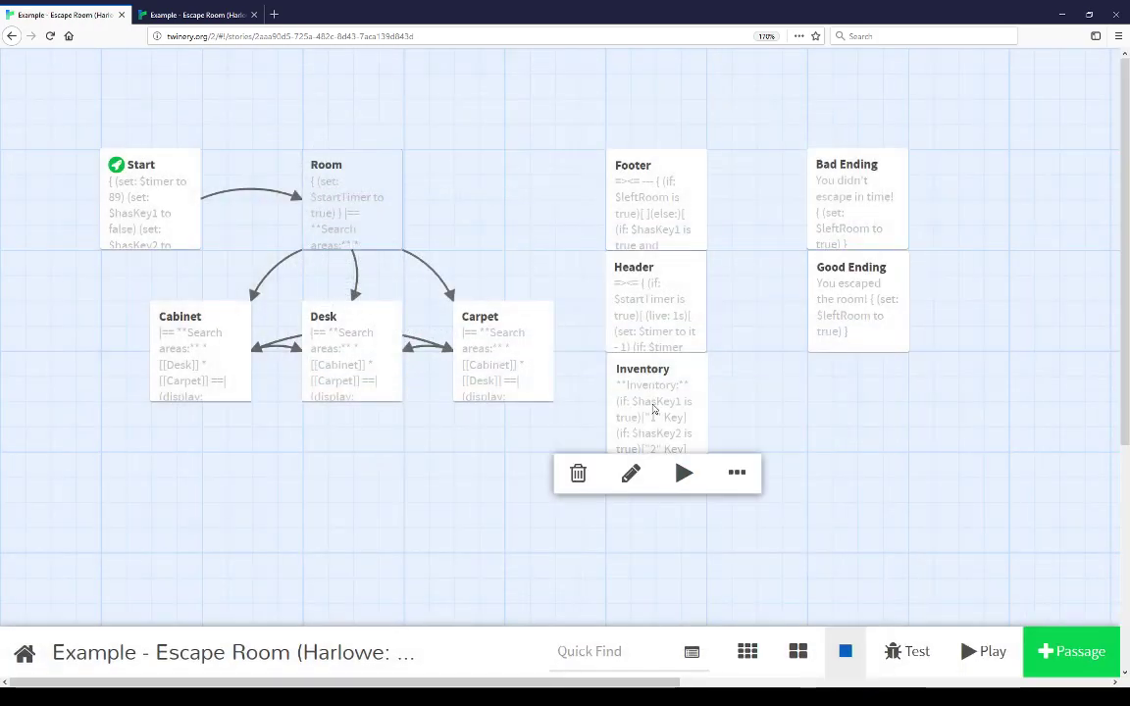
{"action": "left_click", "coordinate": [631, 473]}
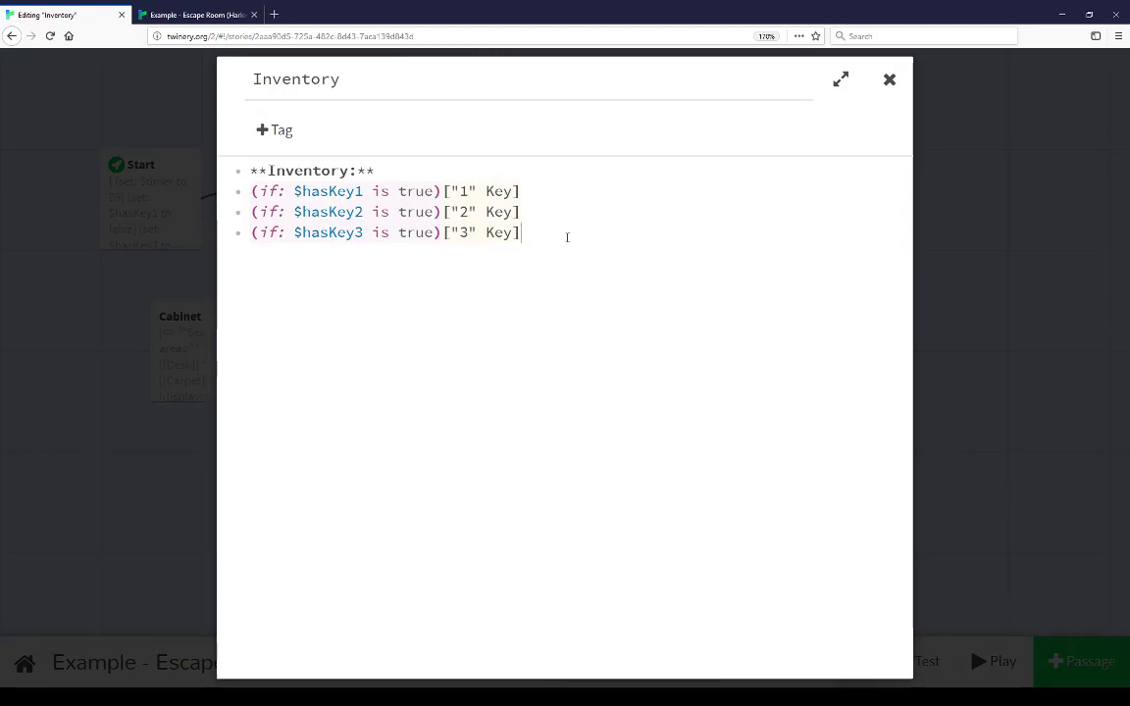
{"action": "mouse_move", "coordinate": [306, 188]}
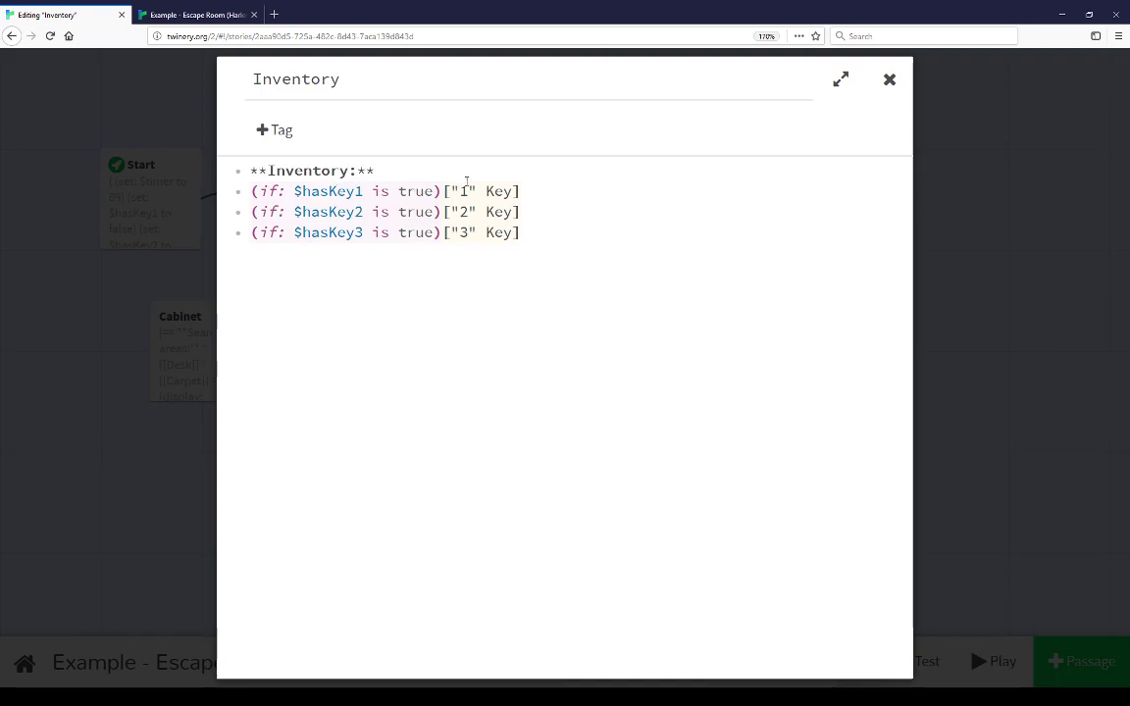
{"action": "double_click", "coordinate": [462, 193]}
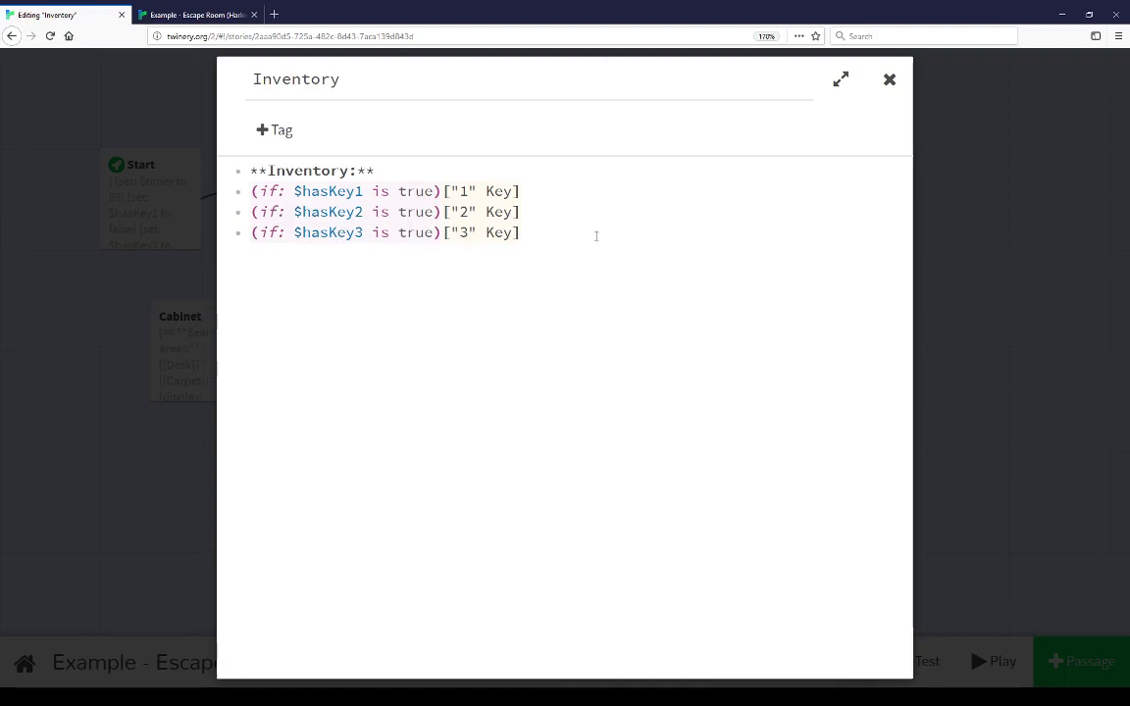
{"action": "left_click", "coordinate": [888, 79]}
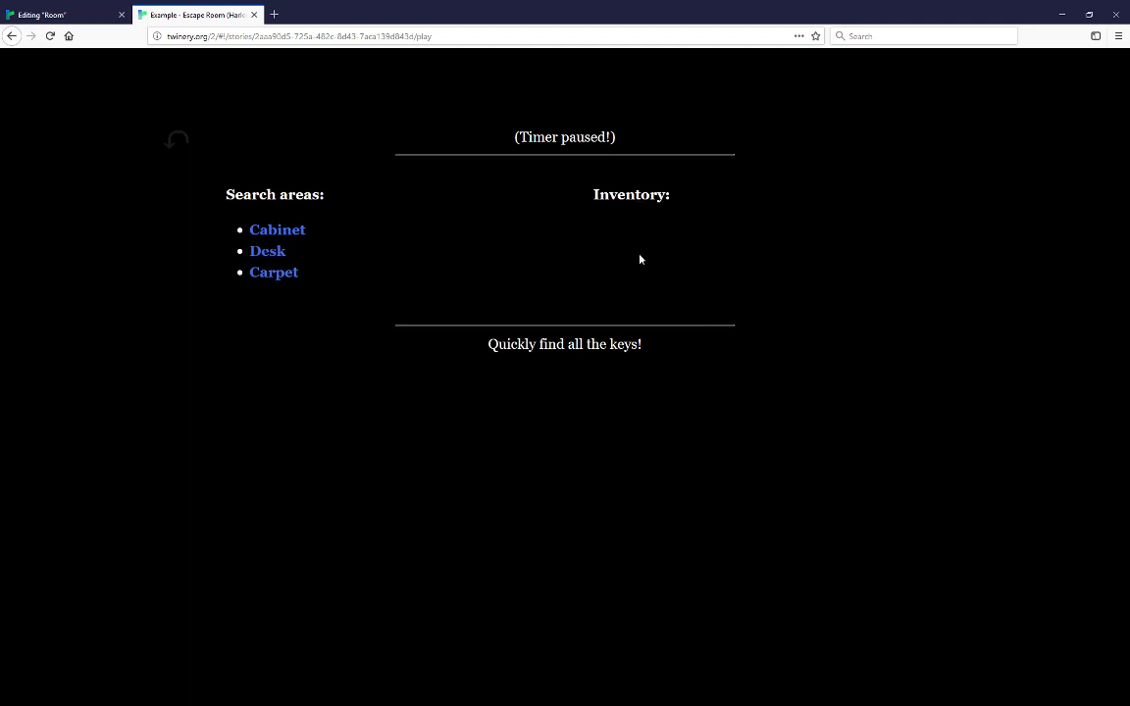
{"action": "mouse_move", "coordinate": [639, 202]}
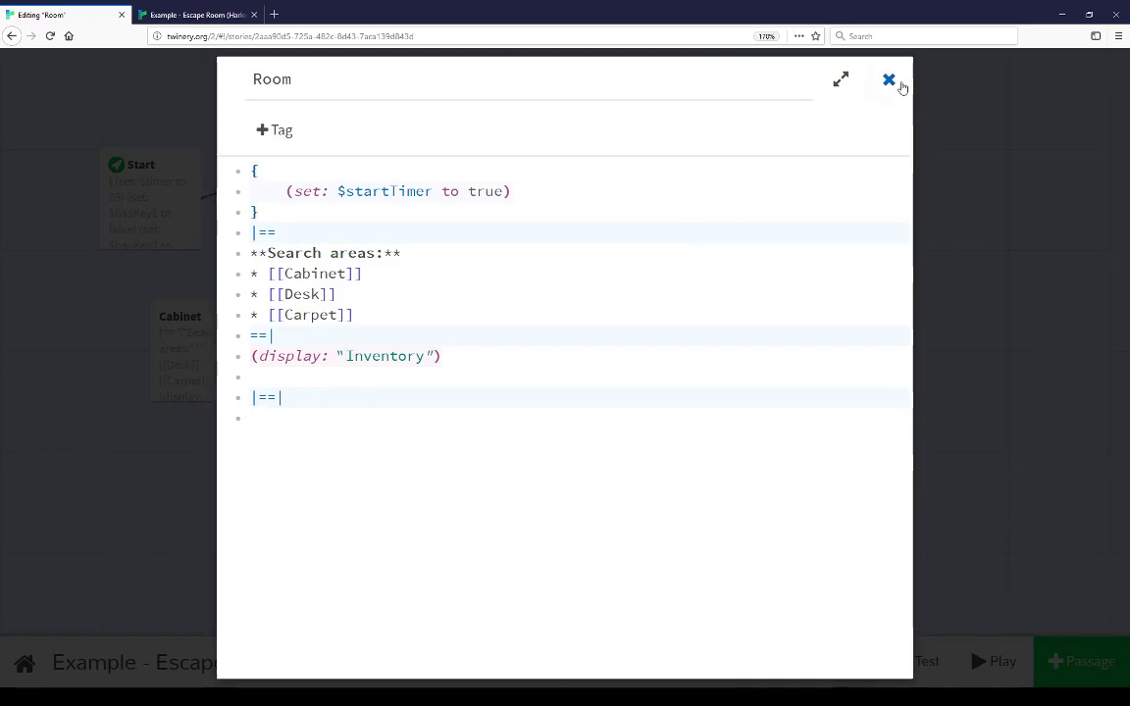
Switch back from the play view to the Room passage editor.
{"action": "left_click", "coordinate": [889, 78]}
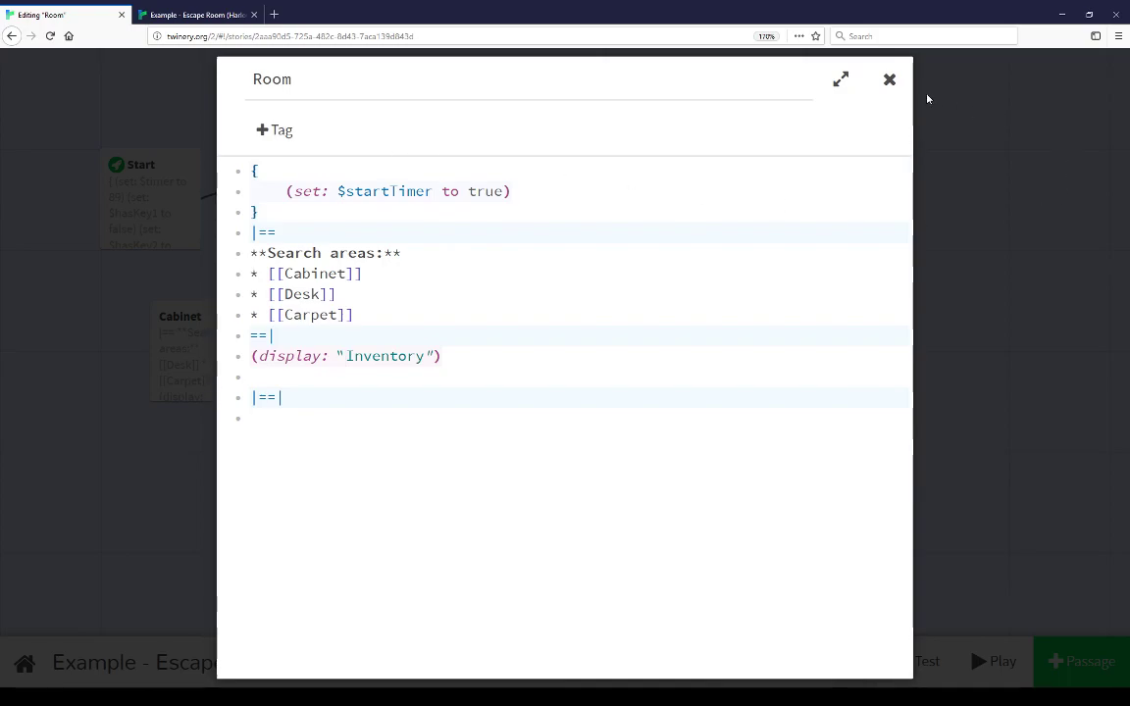
{"action": "left_click", "coordinate": [889, 79]}
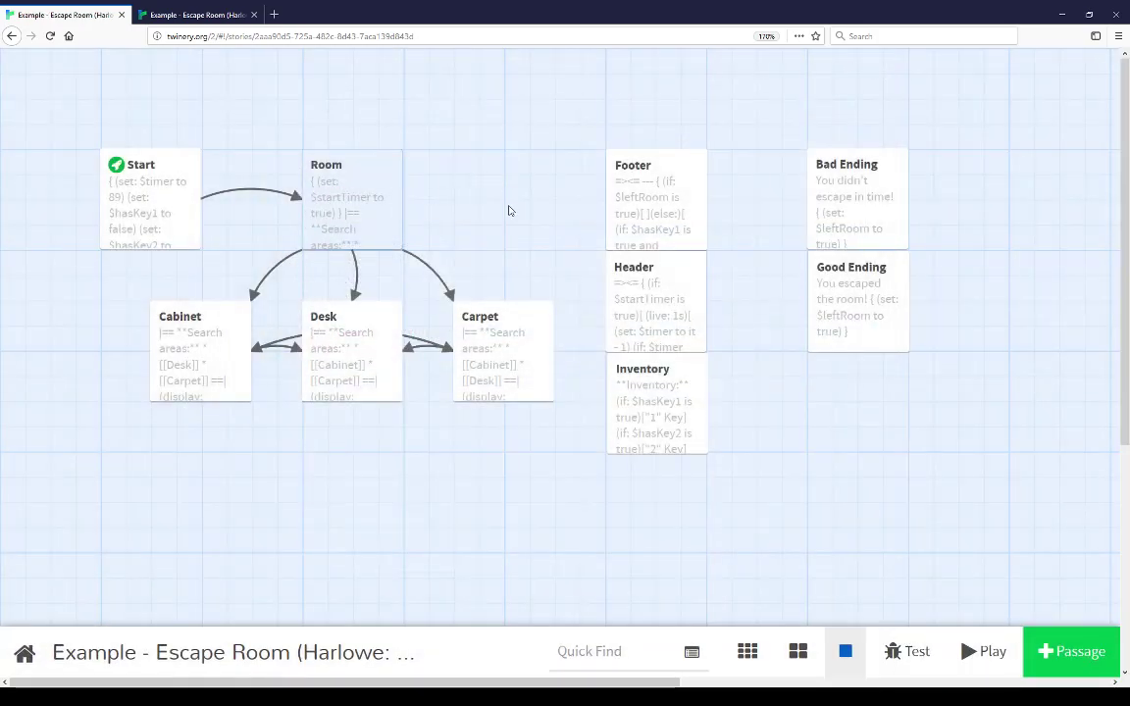
{"action": "left_click", "coordinate": [655, 314]}
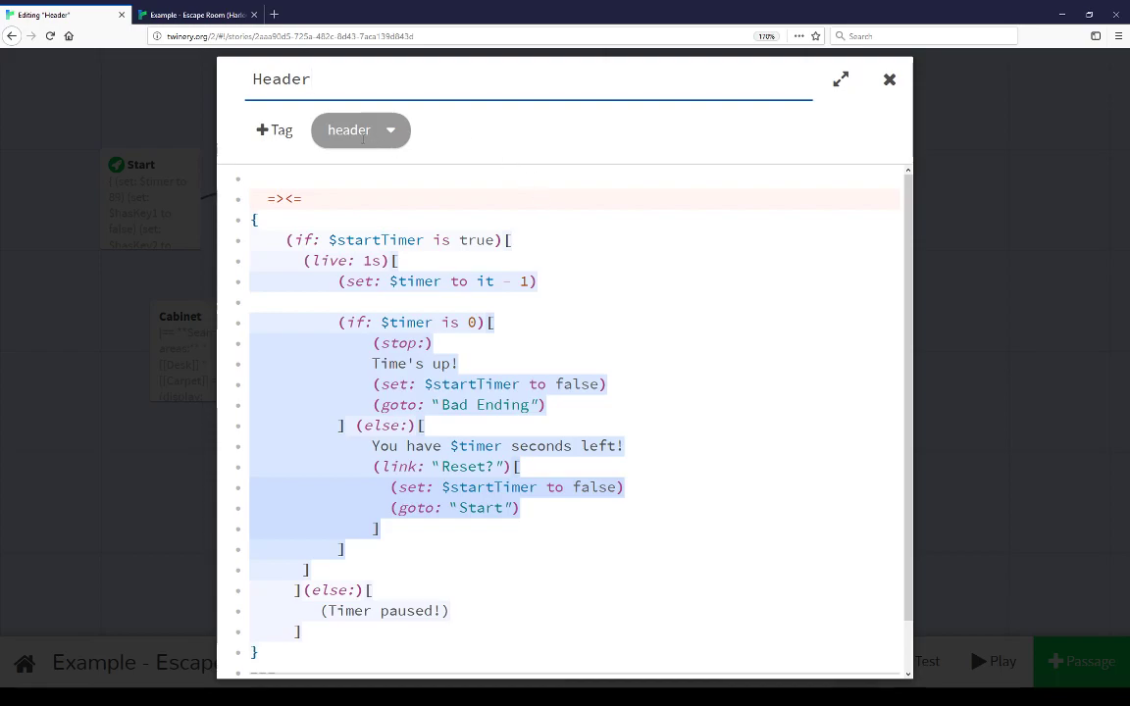
{"action": "mouse_move", "coordinate": [502, 153]}
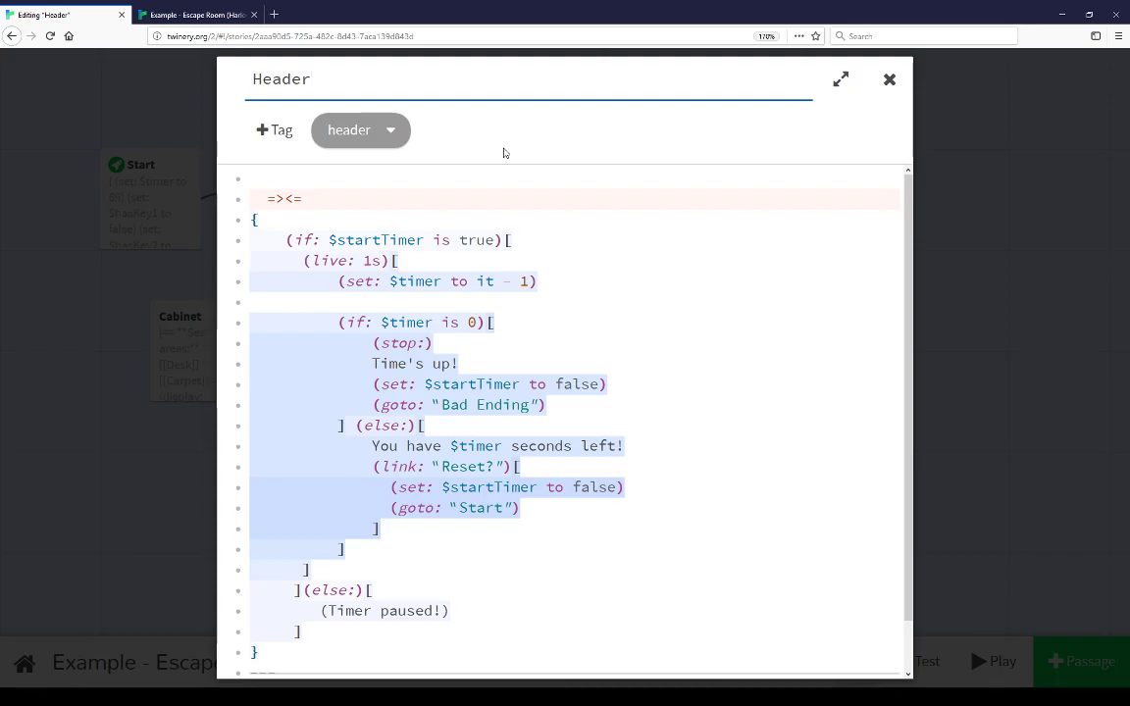
{"action": "left_click", "coordinate": [345, 198]}
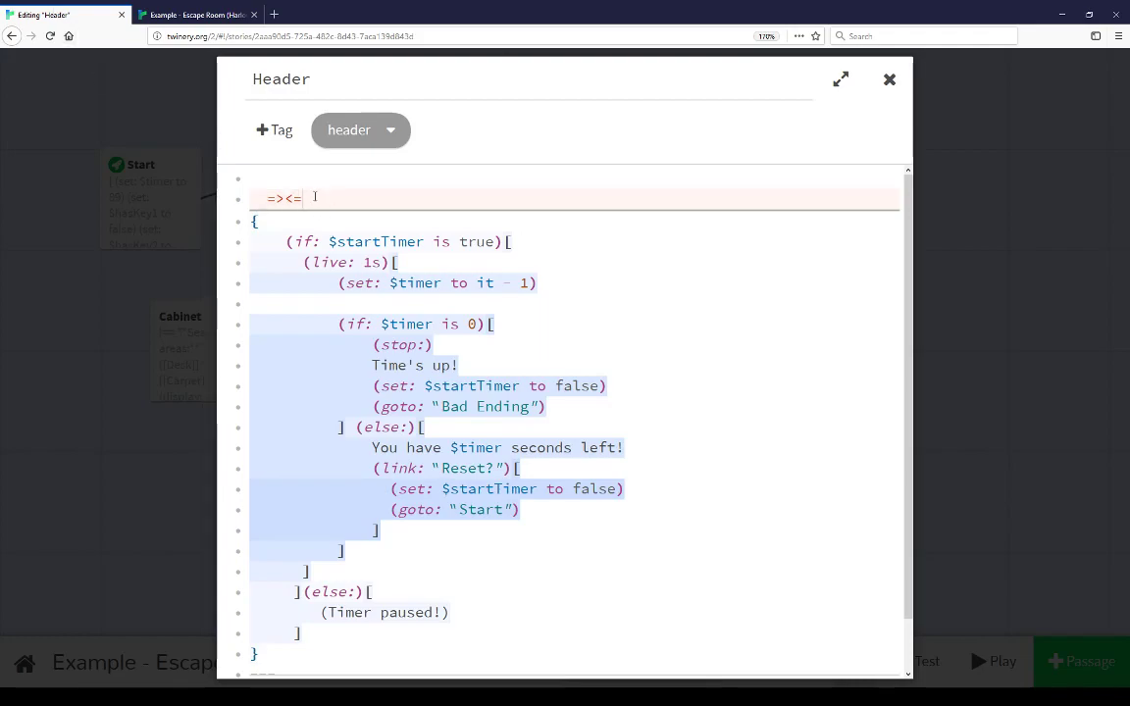
{"action": "scroll", "scroll_direction": "down", "scroll_amount": 3}
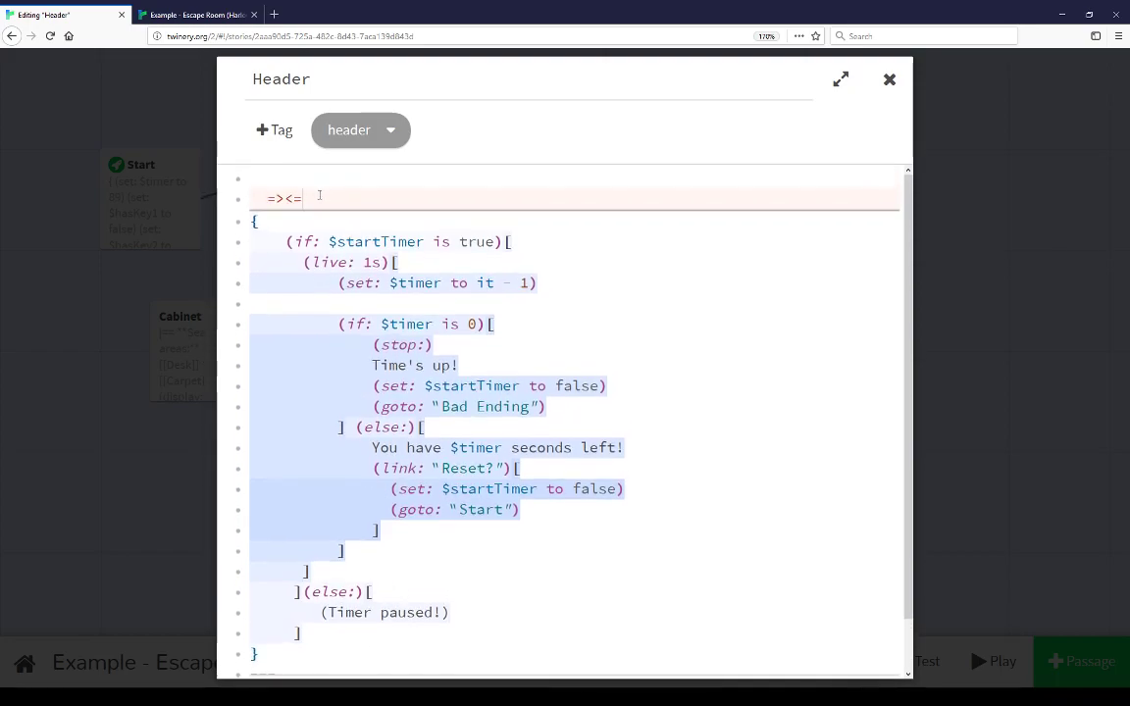
{"action": "scroll", "scroll_direction": "down", "scroll_amount": 3}
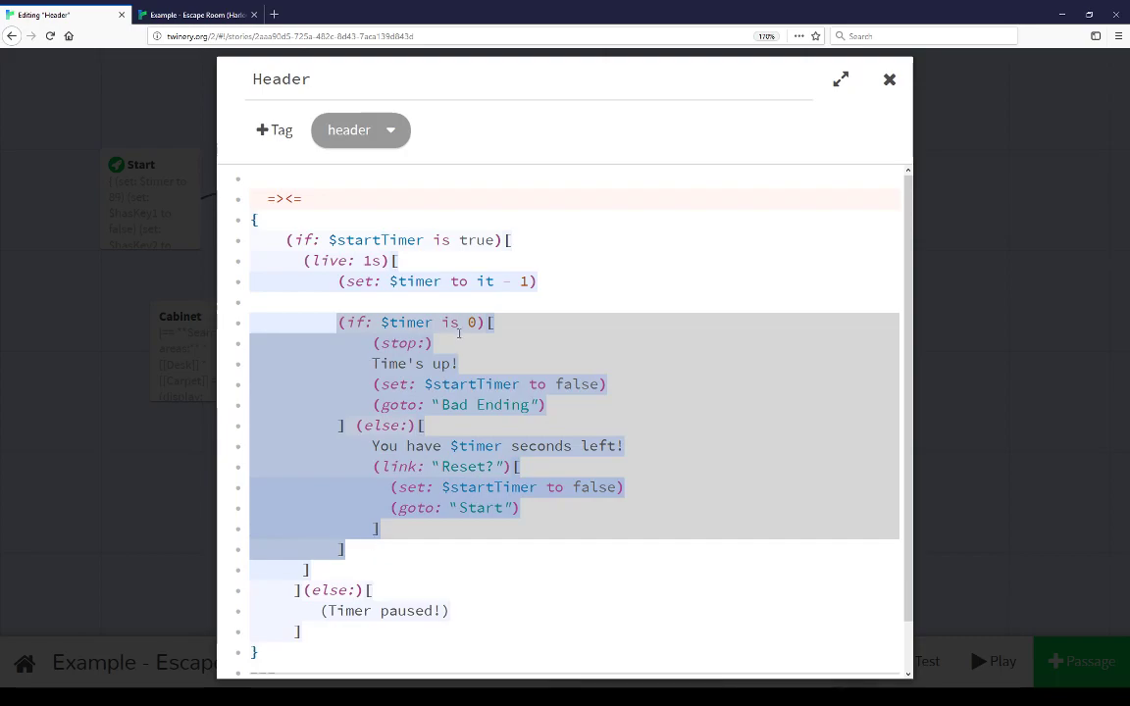
Scroll the Header passage to its end, close it and return to the story map.
{"action": "left_click", "coordinate": [402, 343]}
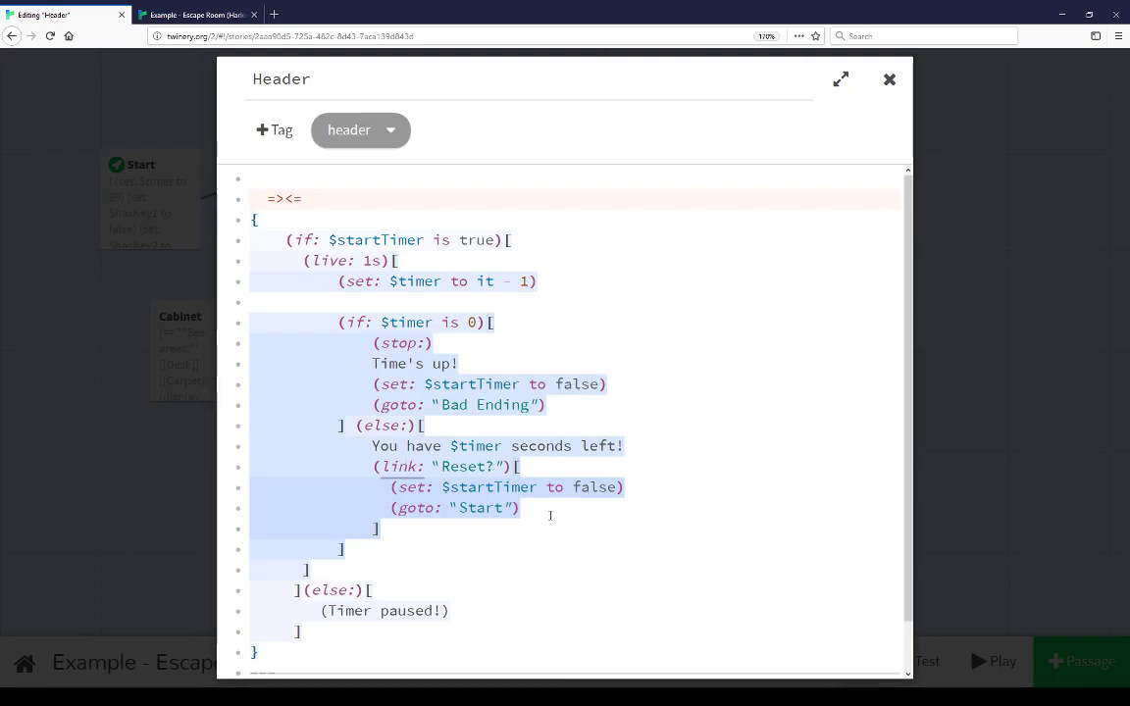
{"action": "scroll", "scroll_direction": "down", "scroll_amount": 3}
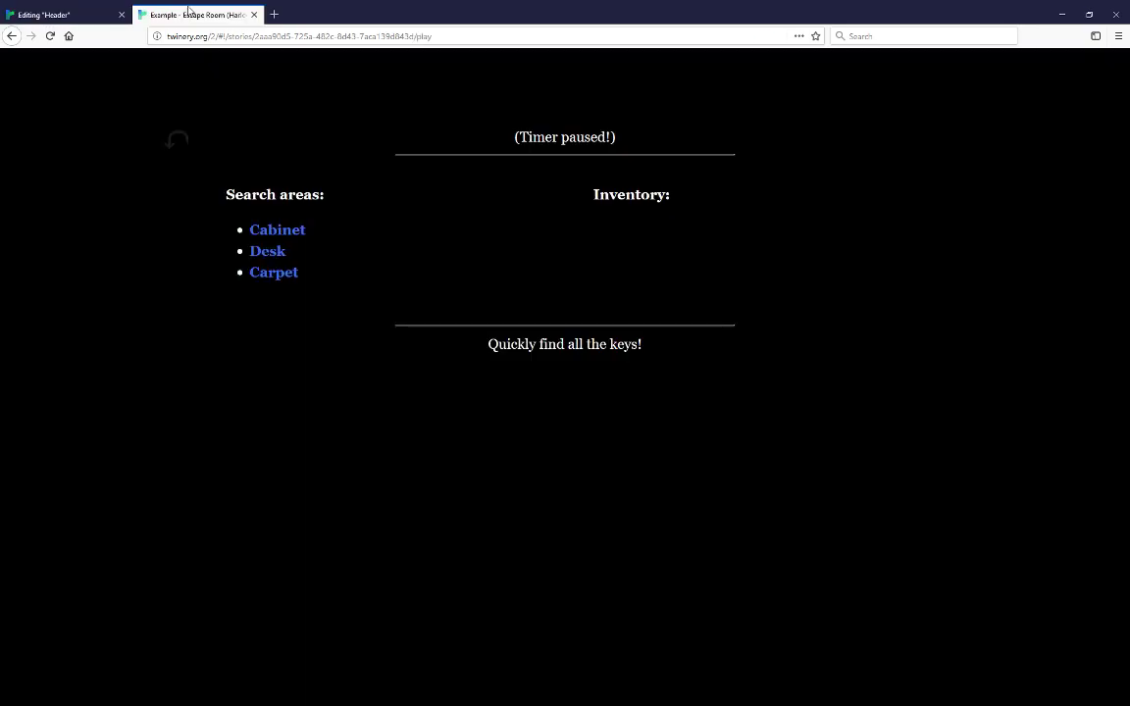
{"action": "mouse_move", "coordinate": [267, 251]}
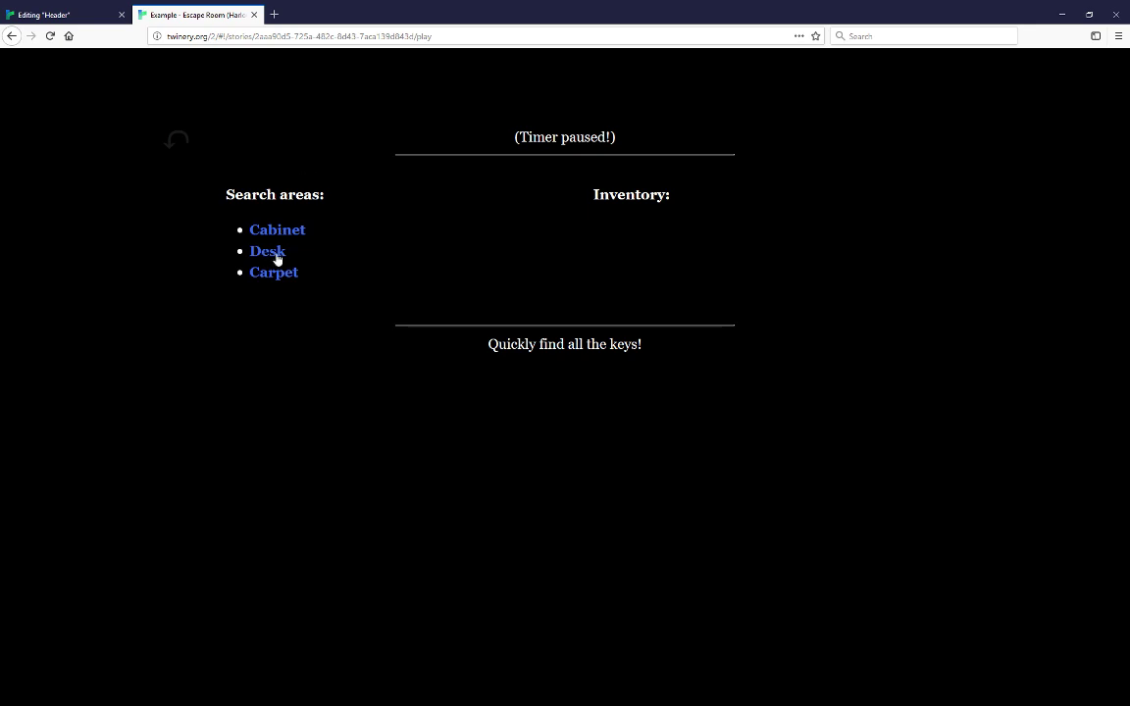
{"action": "left_click", "coordinate": [59, 13]}
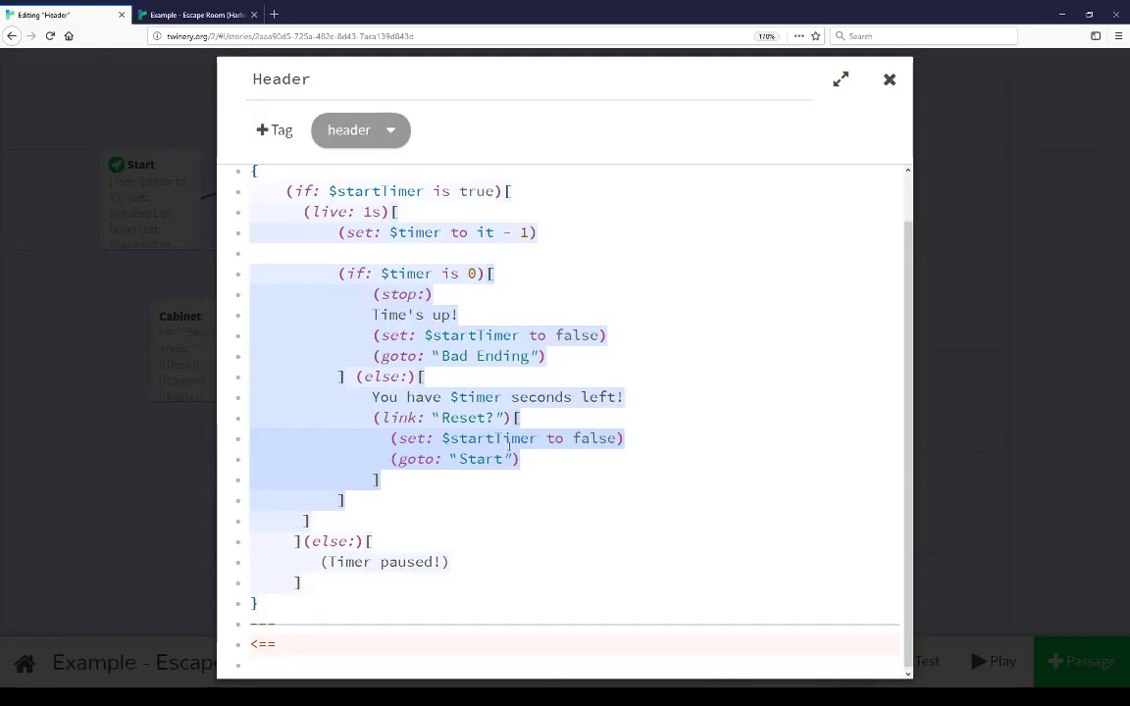
{"action": "left_click", "coordinate": [889, 79]}
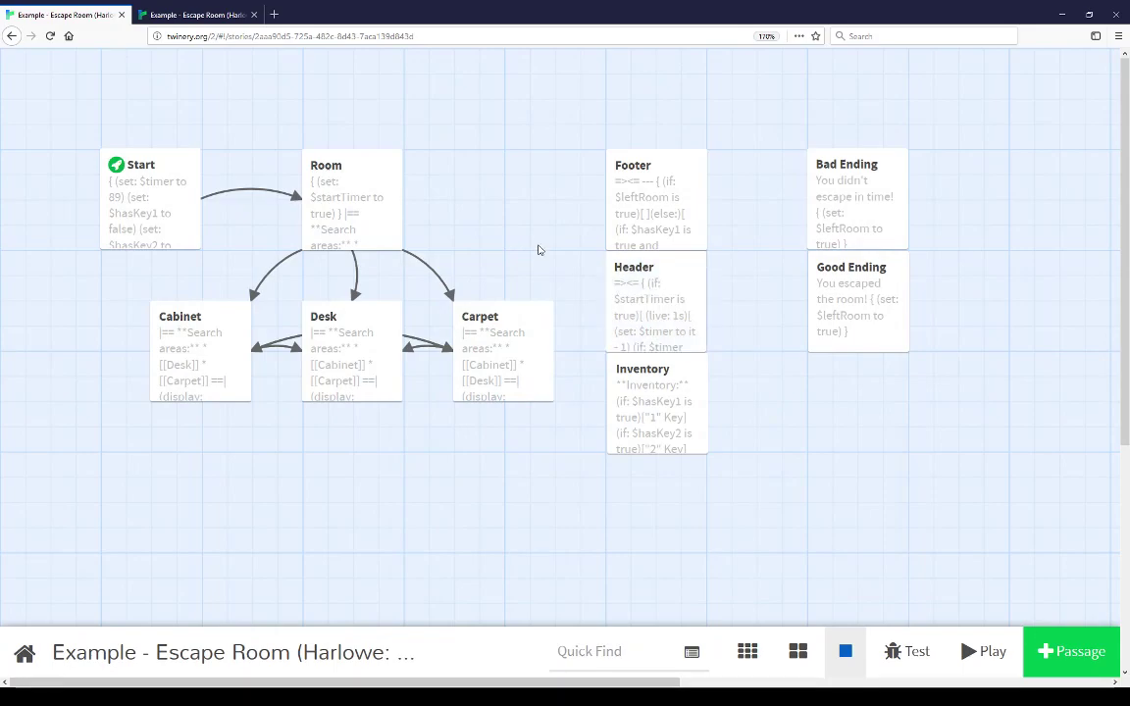
{"action": "left_click", "coordinate": [634, 284]}
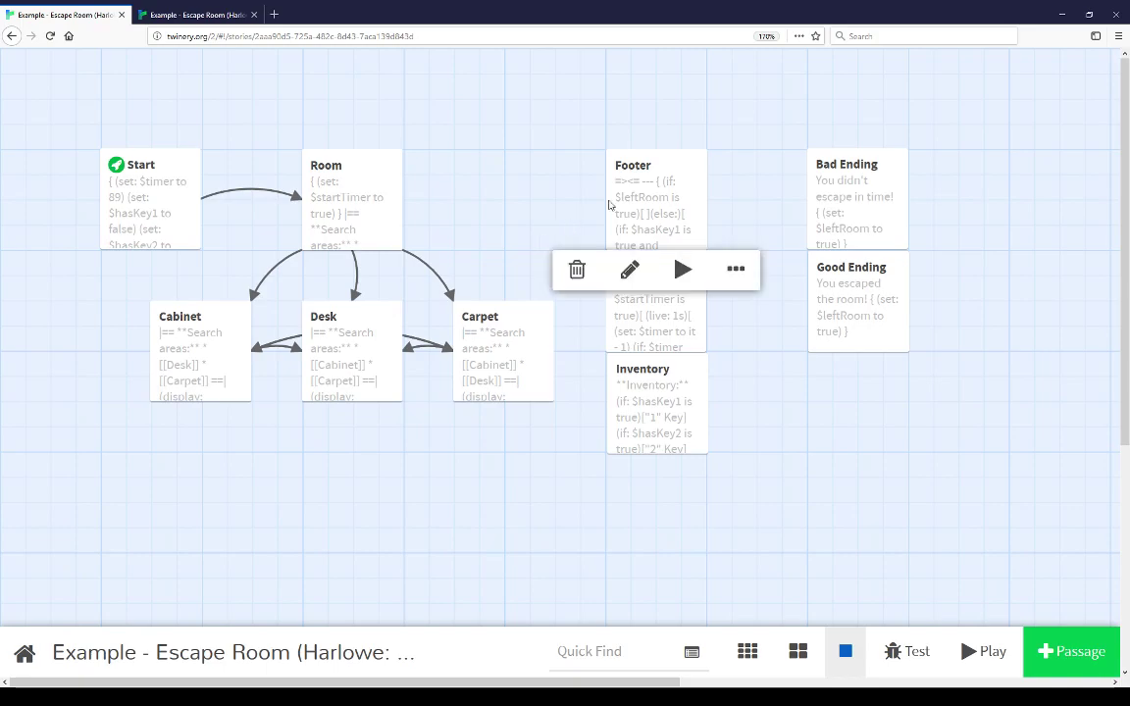
{"action": "left_click", "coordinate": [630, 269]}
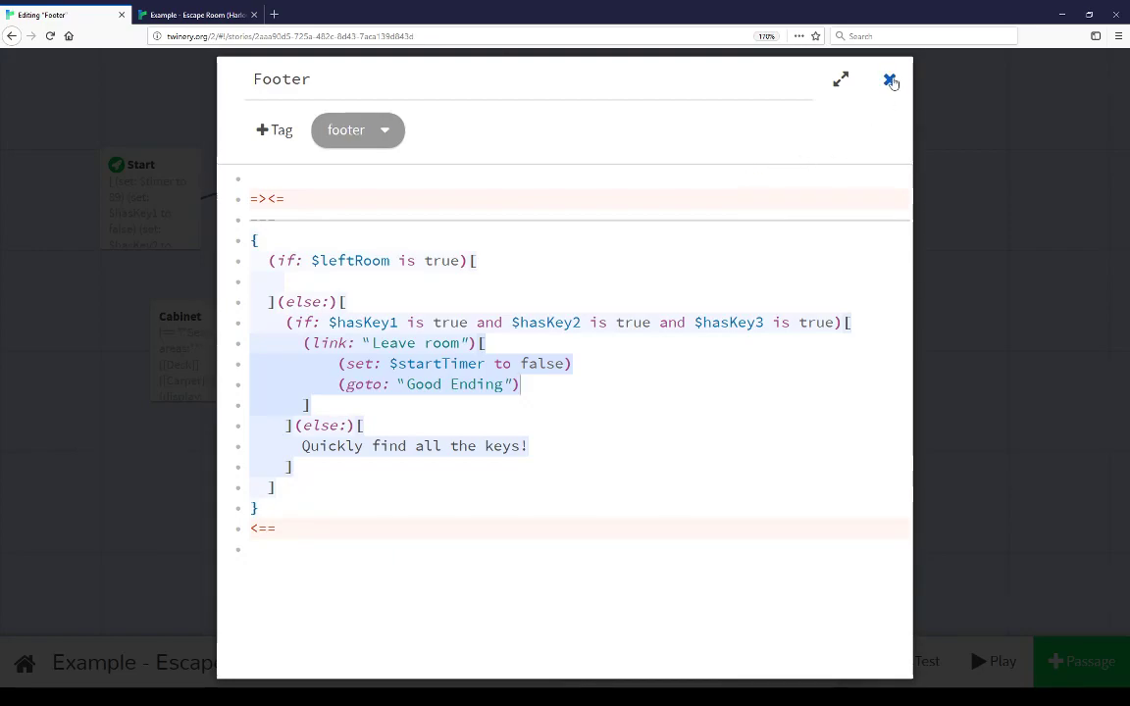
{"action": "left_click", "coordinate": [890, 79]}
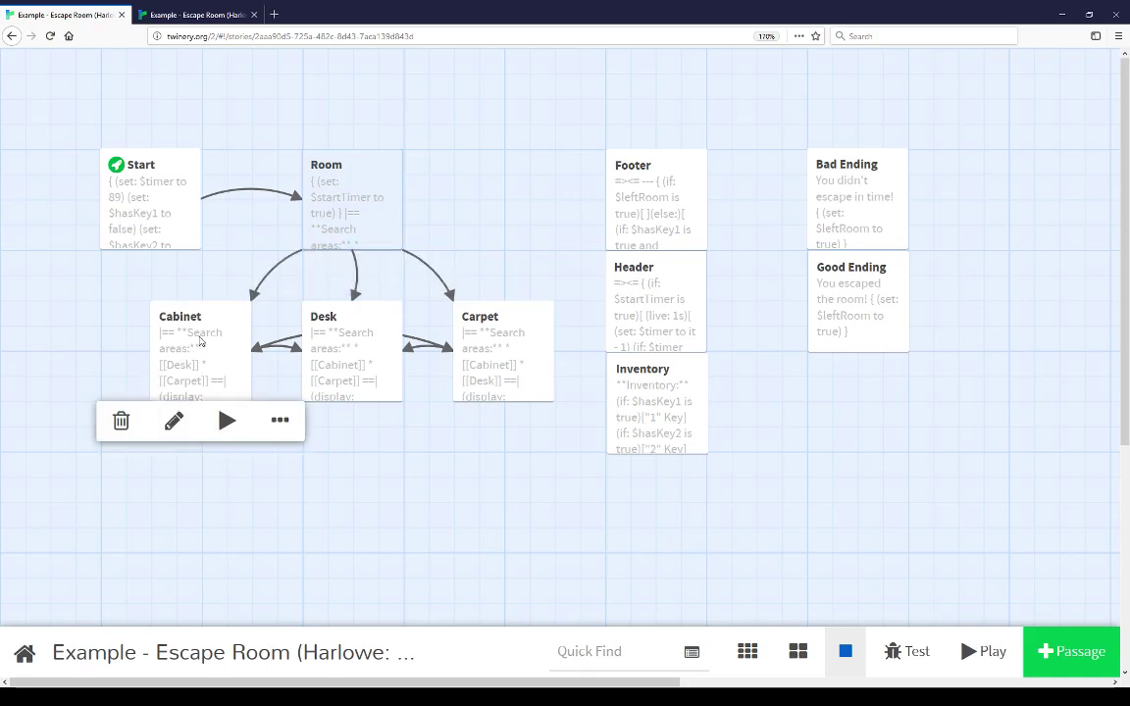
{"action": "left_click", "coordinate": [172, 419]}
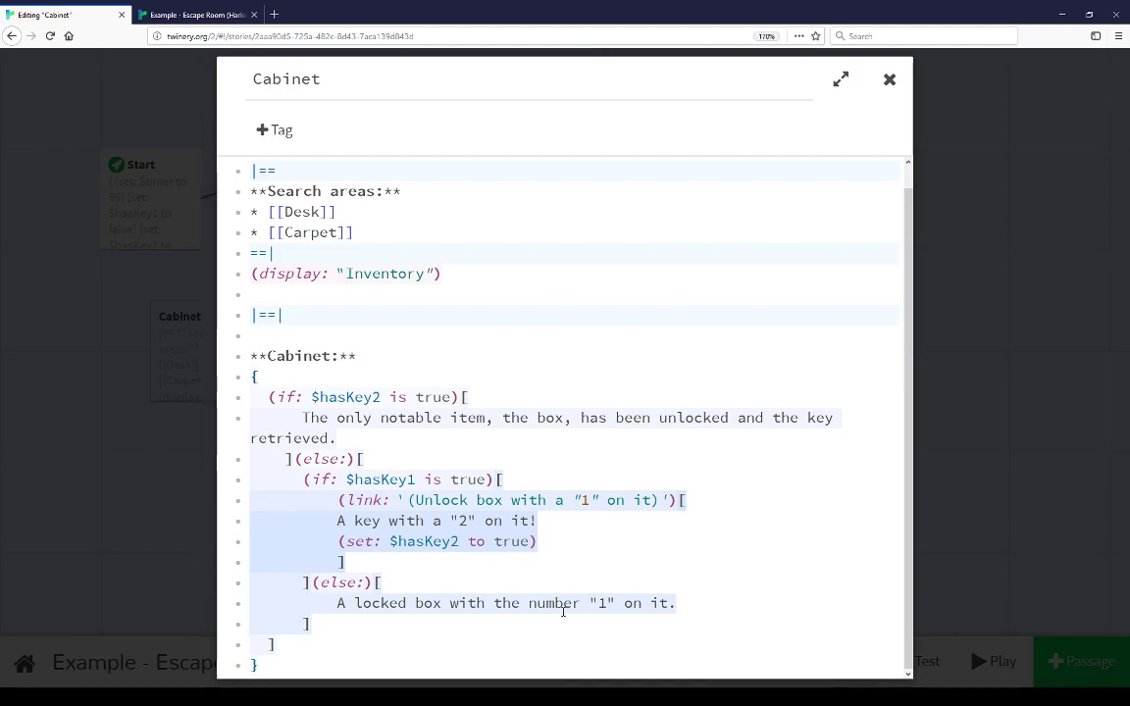
{"action": "left_click", "coordinate": [888, 79]}
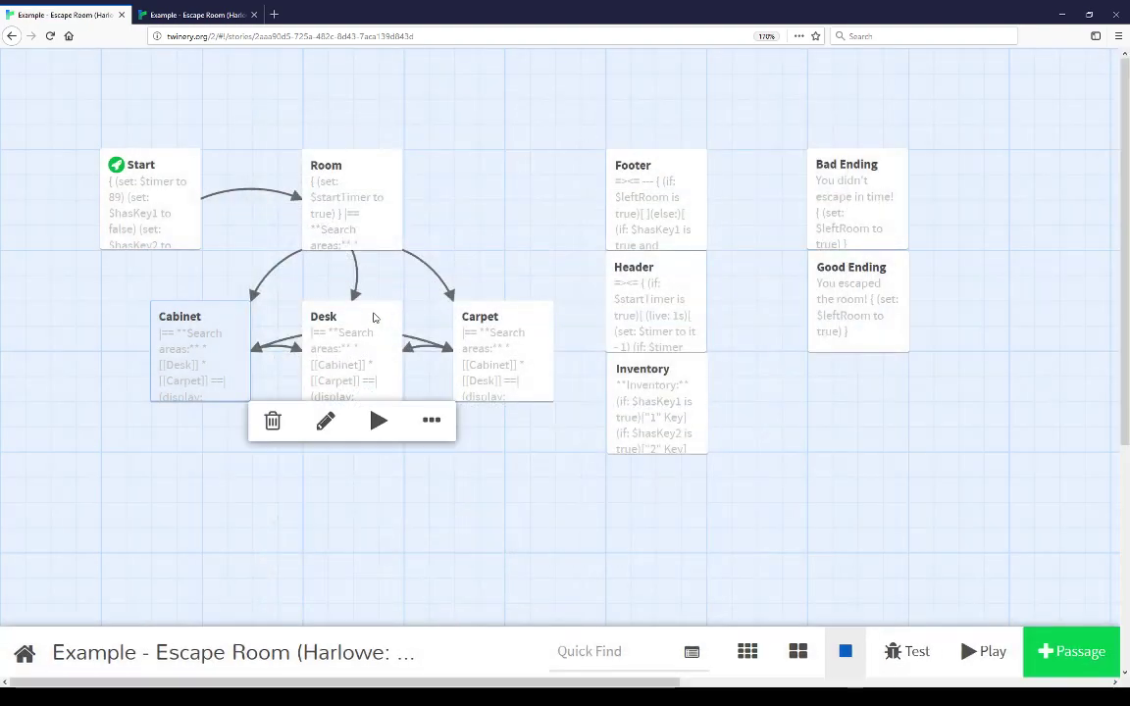
{"action": "left_click", "coordinate": [326, 420]}
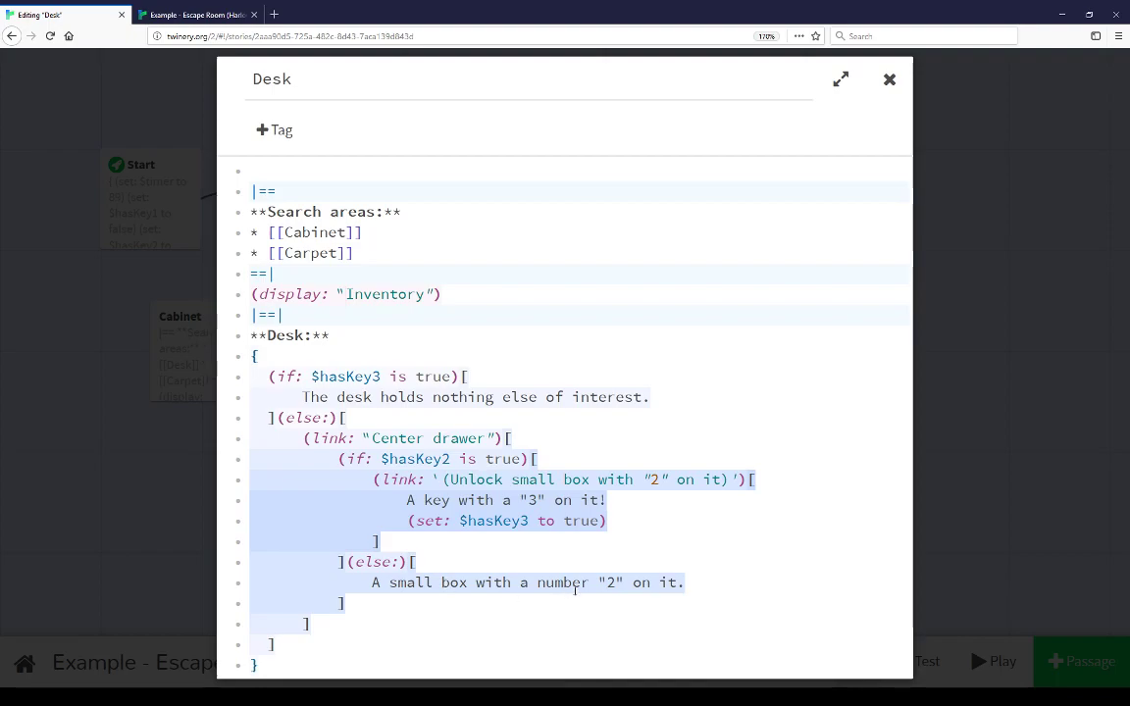
{"action": "left_click", "coordinate": [889, 78]}
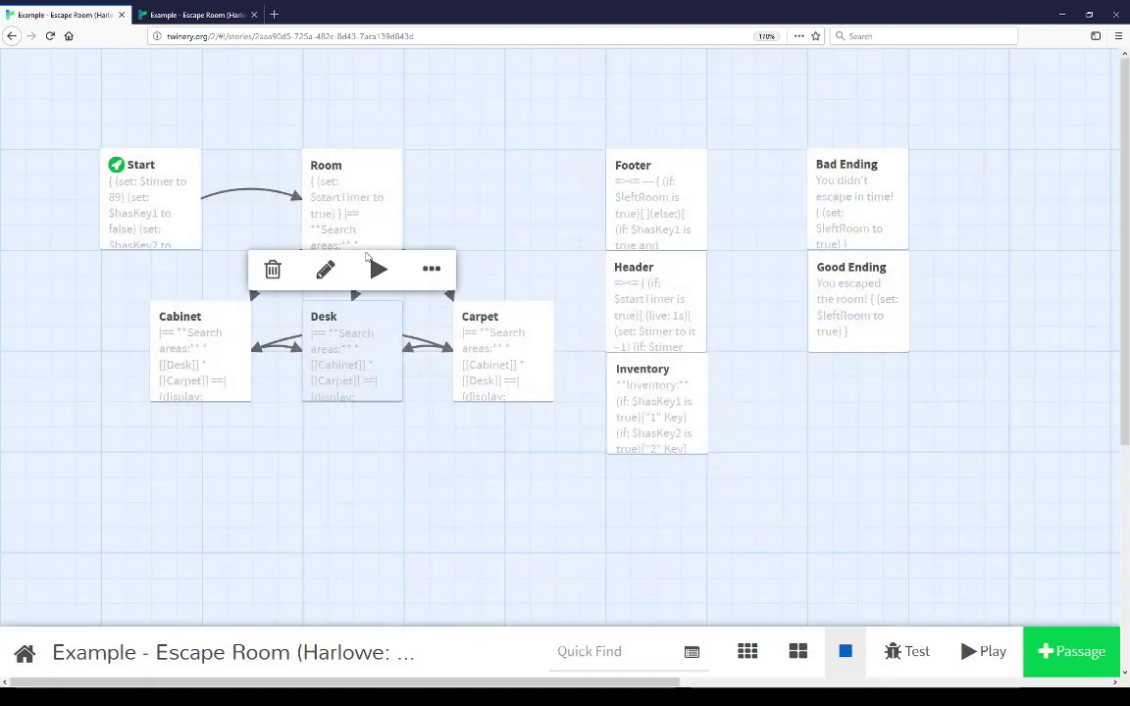
Open the Carpet passage with its four corner links, south-west granting key 1.
{"action": "left_click", "coordinate": [325, 269]}
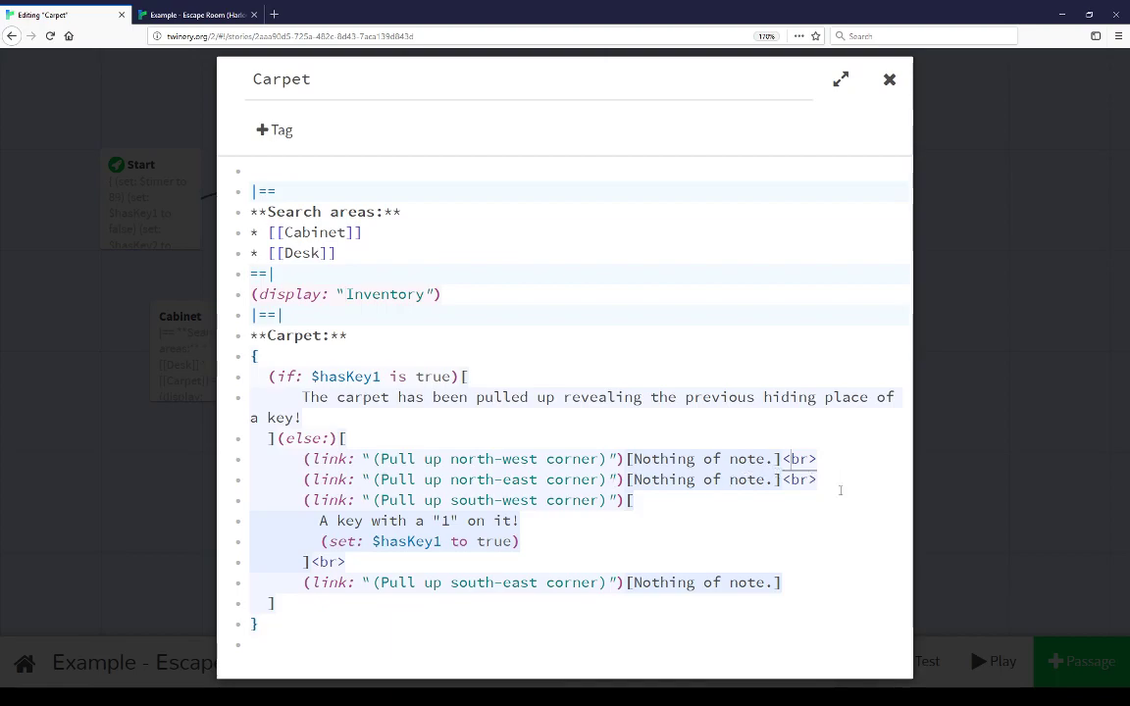
{"action": "mouse_move", "coordinate": [404, 573]}
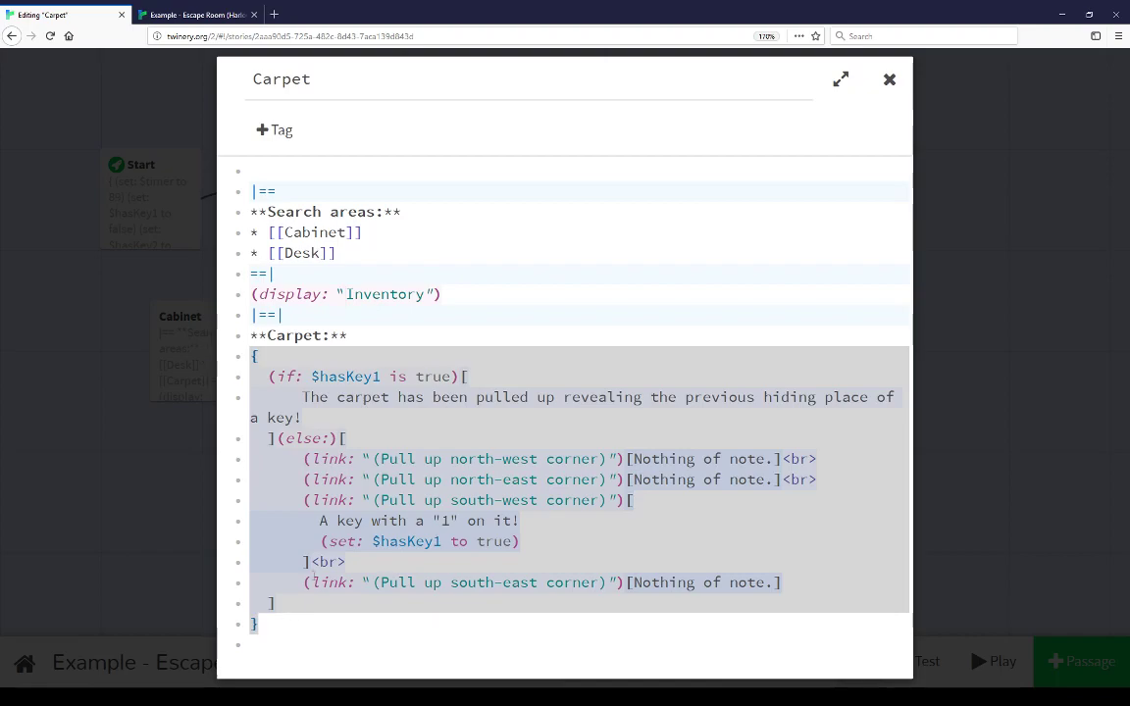
Close the Carpet passage and open the Footer passage's three-key leave-room logic.
{"action": "left_click", "coordinate": [888, 79]}
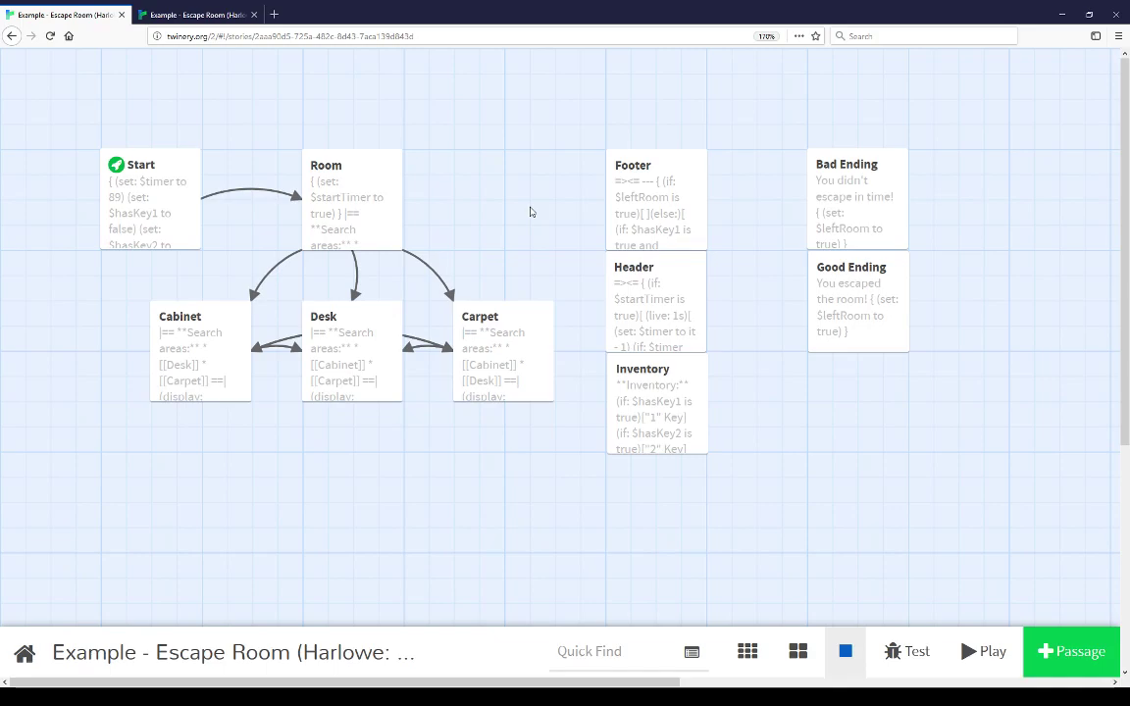
{"action": "mouse_move", "coordinate": [522, 217]}
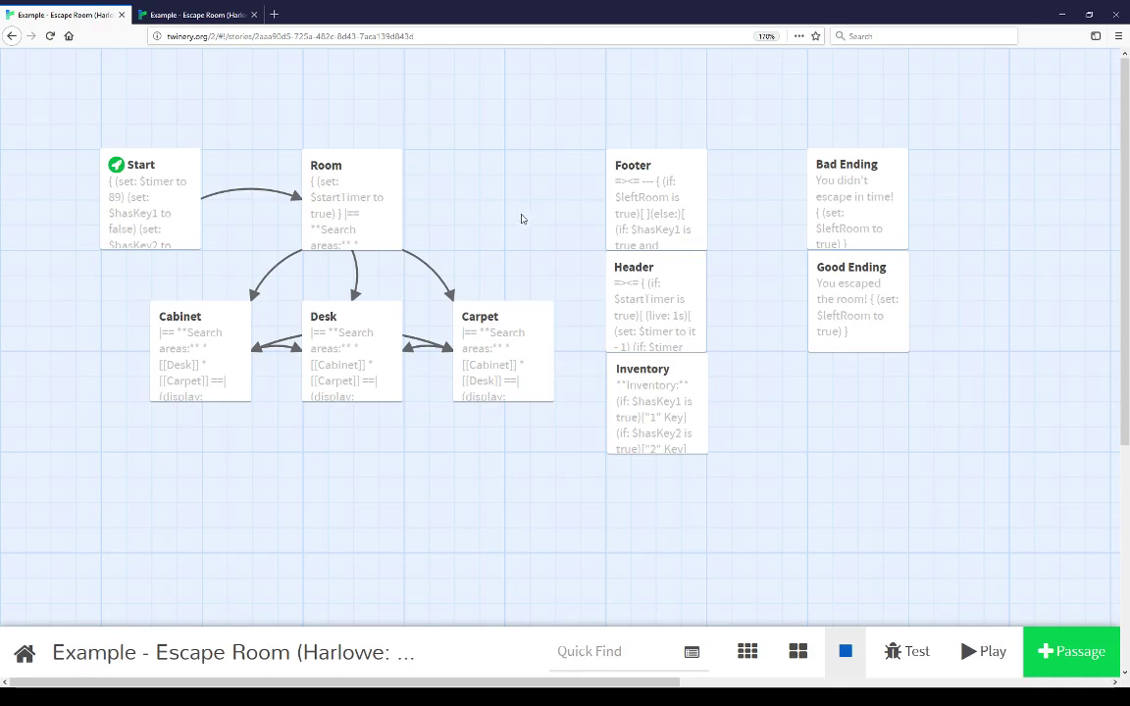
{"action": "double_click", "coordinate": [857, 196]}
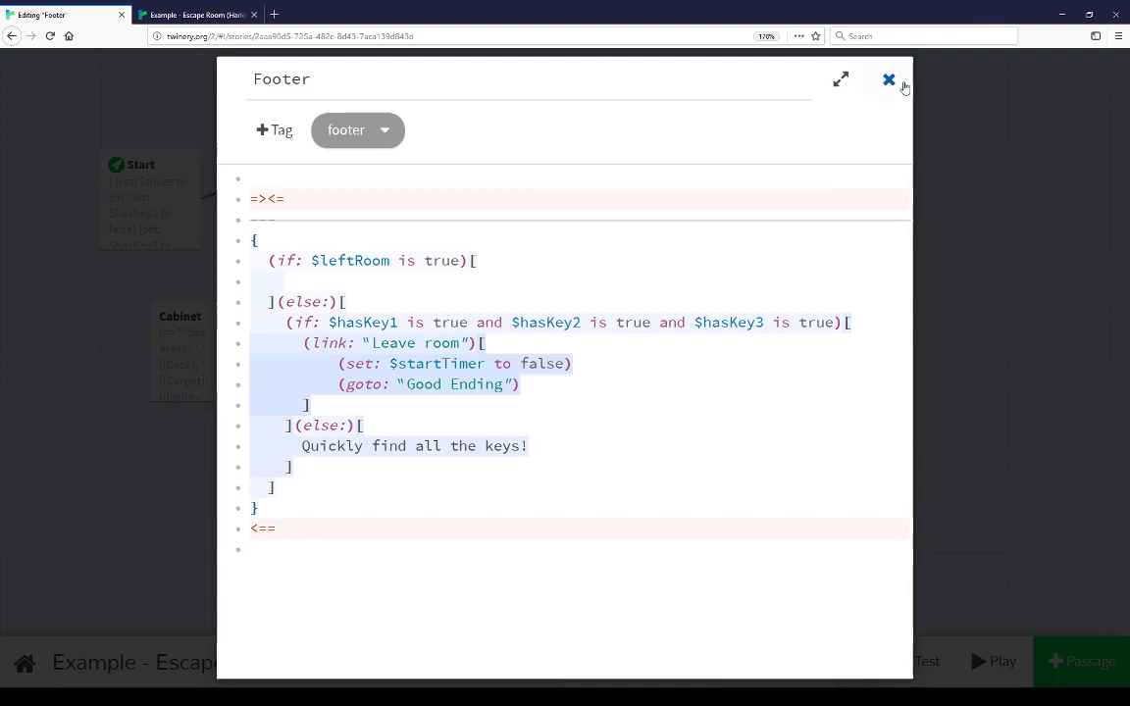
Close the Footer passage and return to the story map in the Twine editing tab.
{"action": "left_click", "coordinate": [888, 78]}
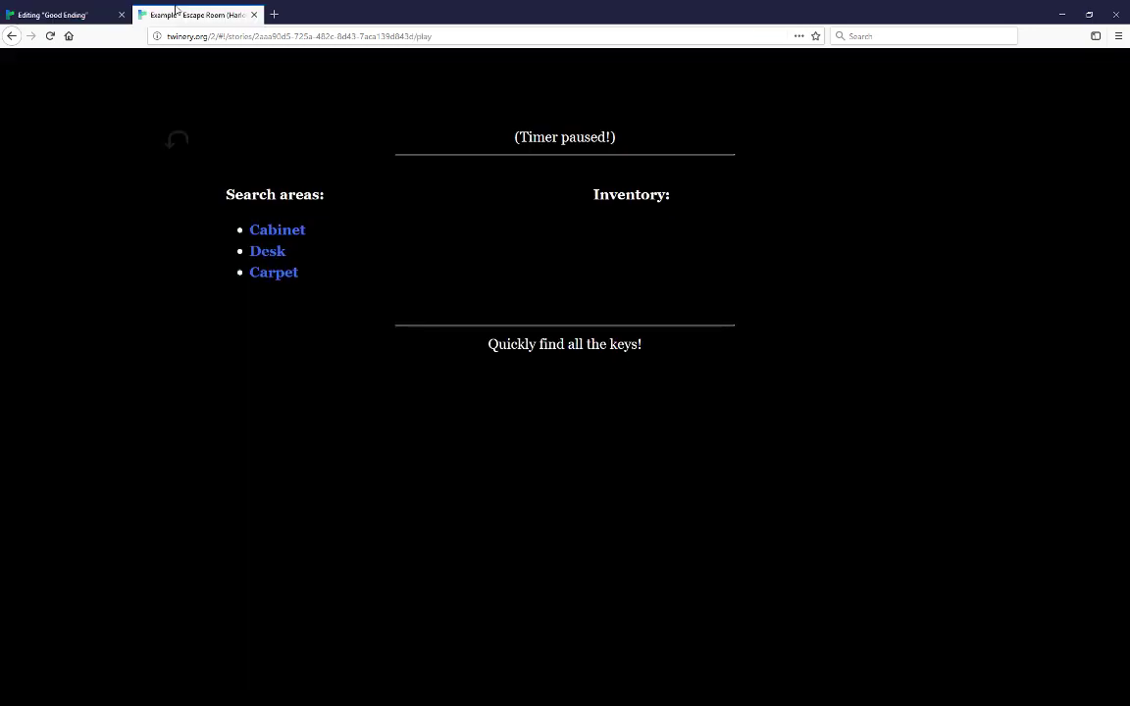
{"action": "mouse_move", "coordinate": [748, 349]}
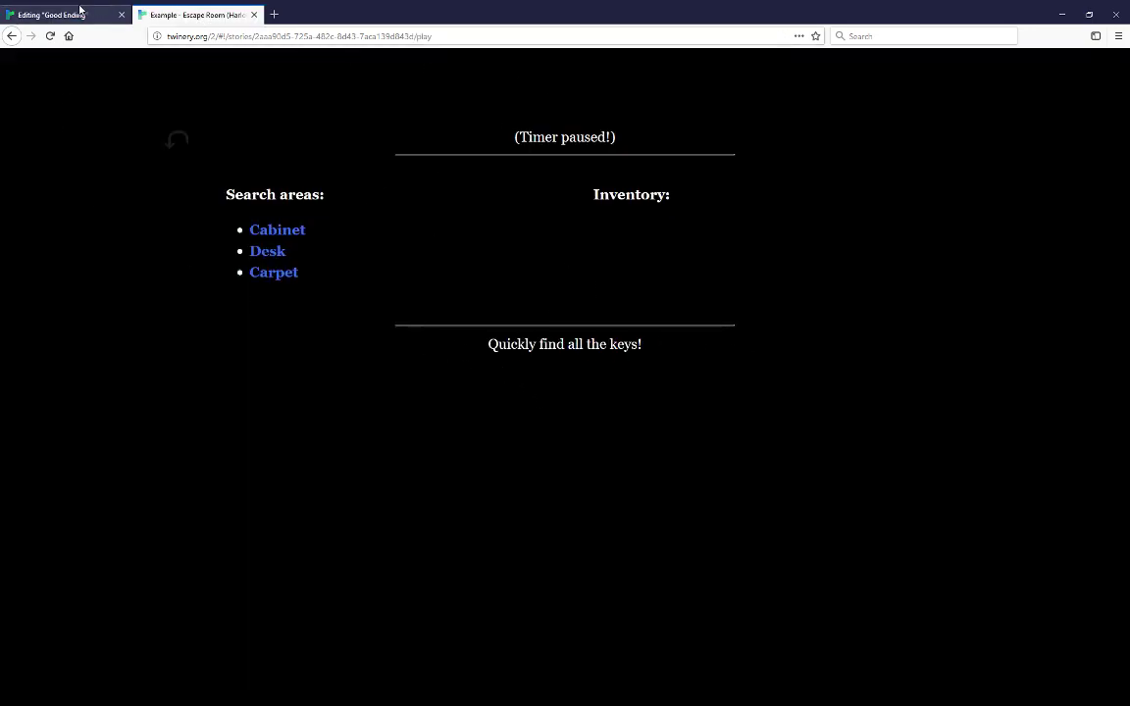
{"action": "left_click", "coordinate": [55, 14]}
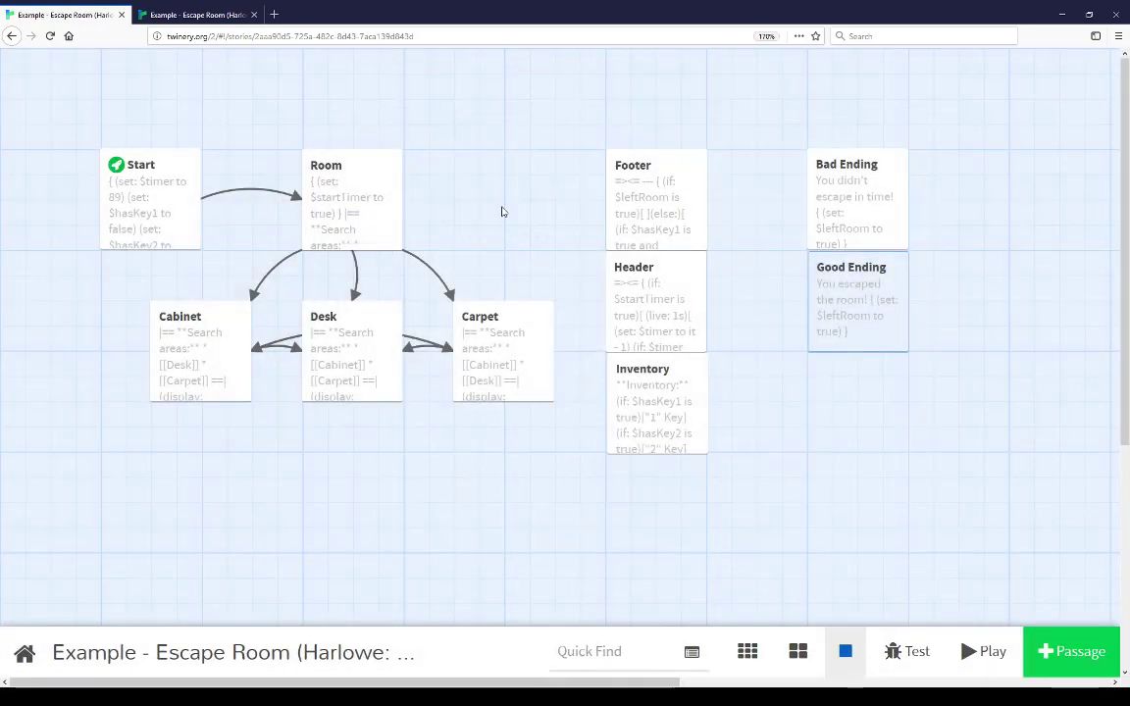